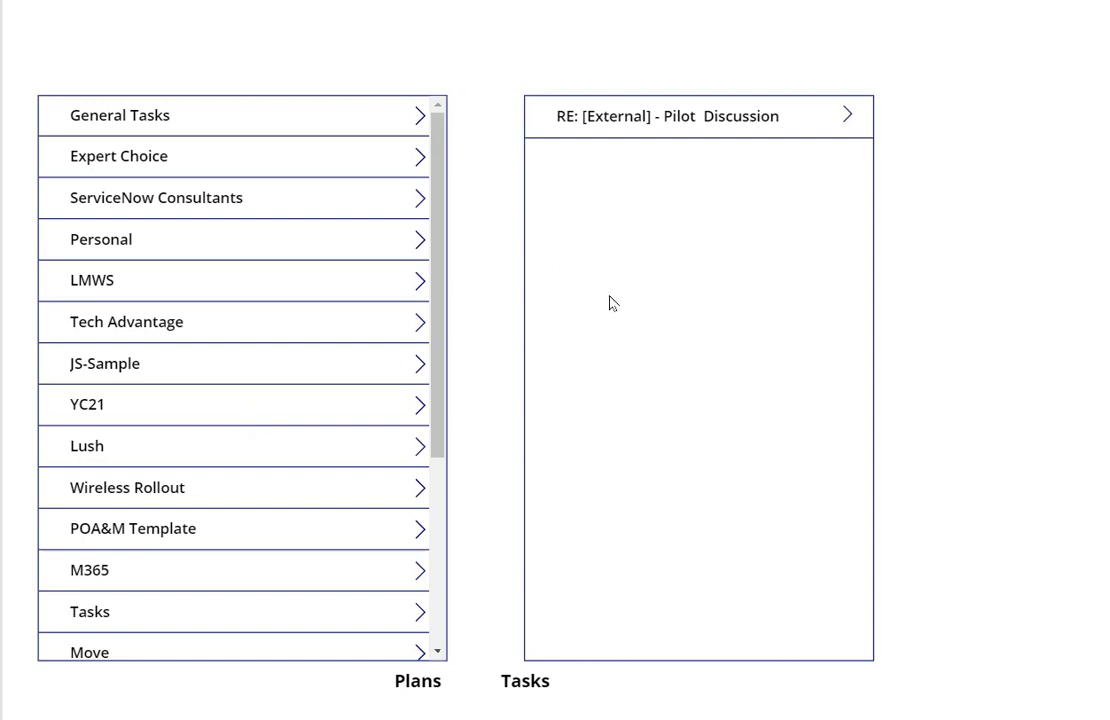
mouse_move(399, 120)
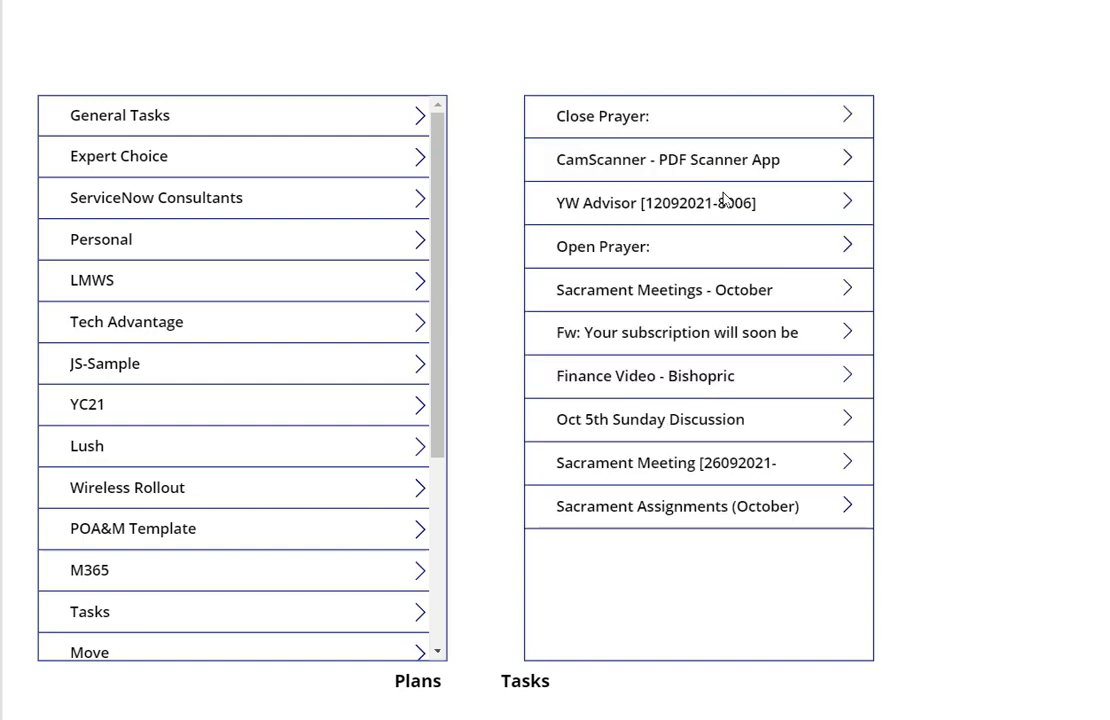
mouse_move(489, 253)
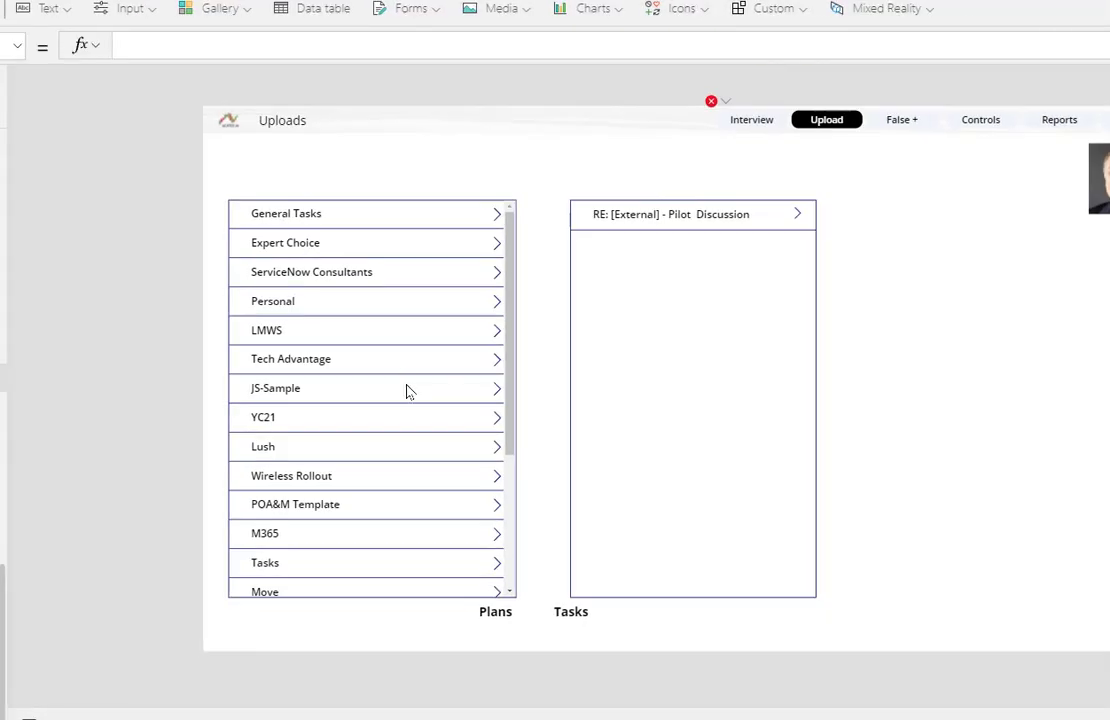
mouse_move(603, 432)
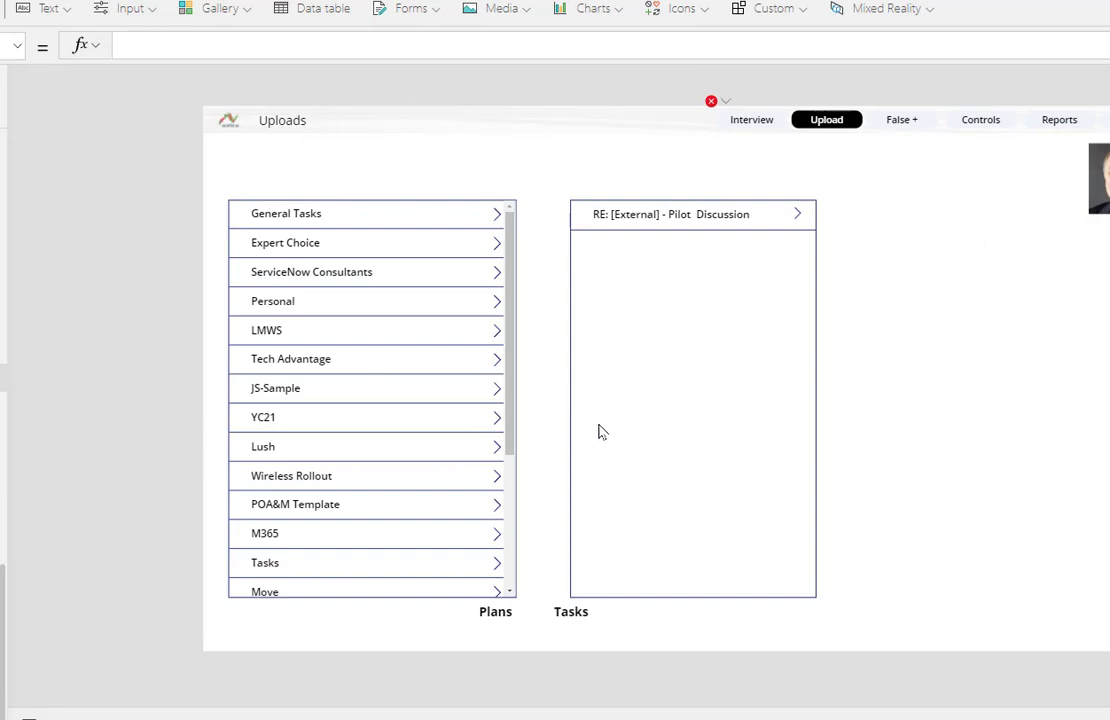
mouse_move(625, 368)
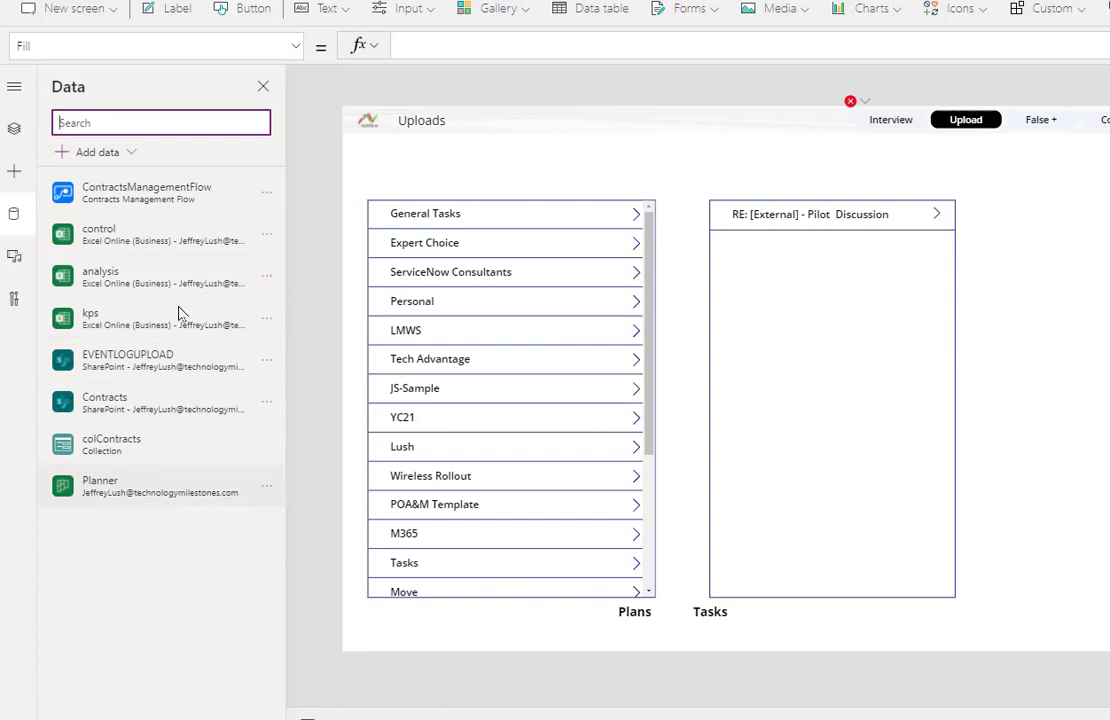
mouse_move(108, 496)
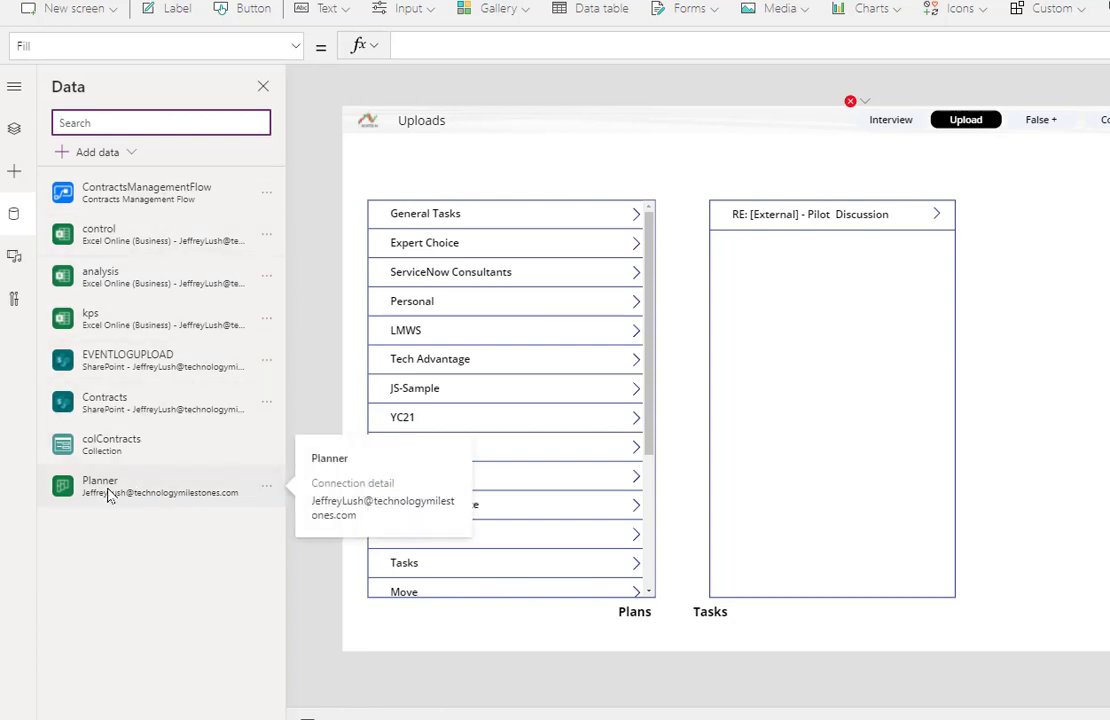
Search the data source picker for 'Plann' and close it, since Planner is already connected
click(88, 151)
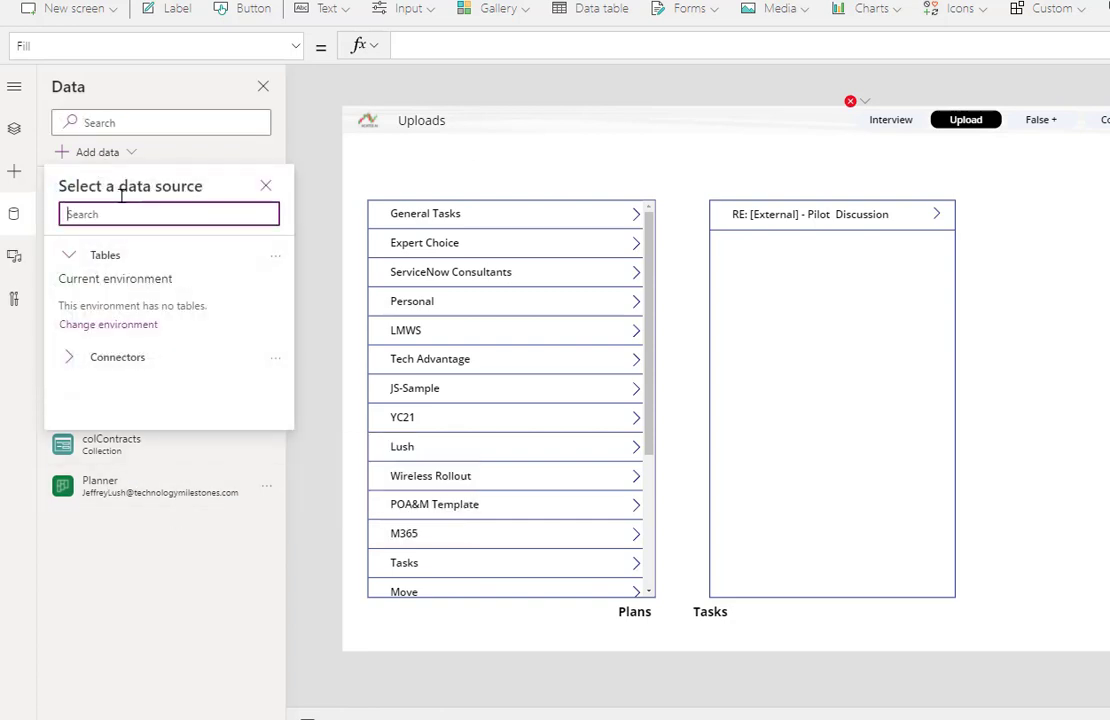
text(Plann)
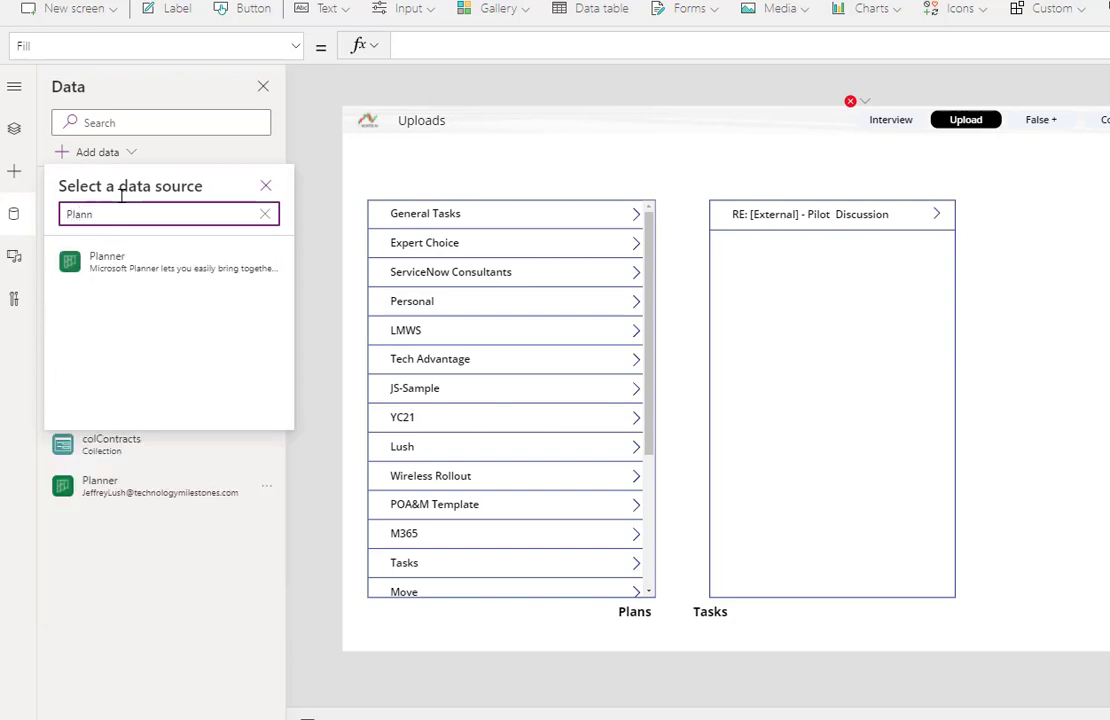
click(266, 186)
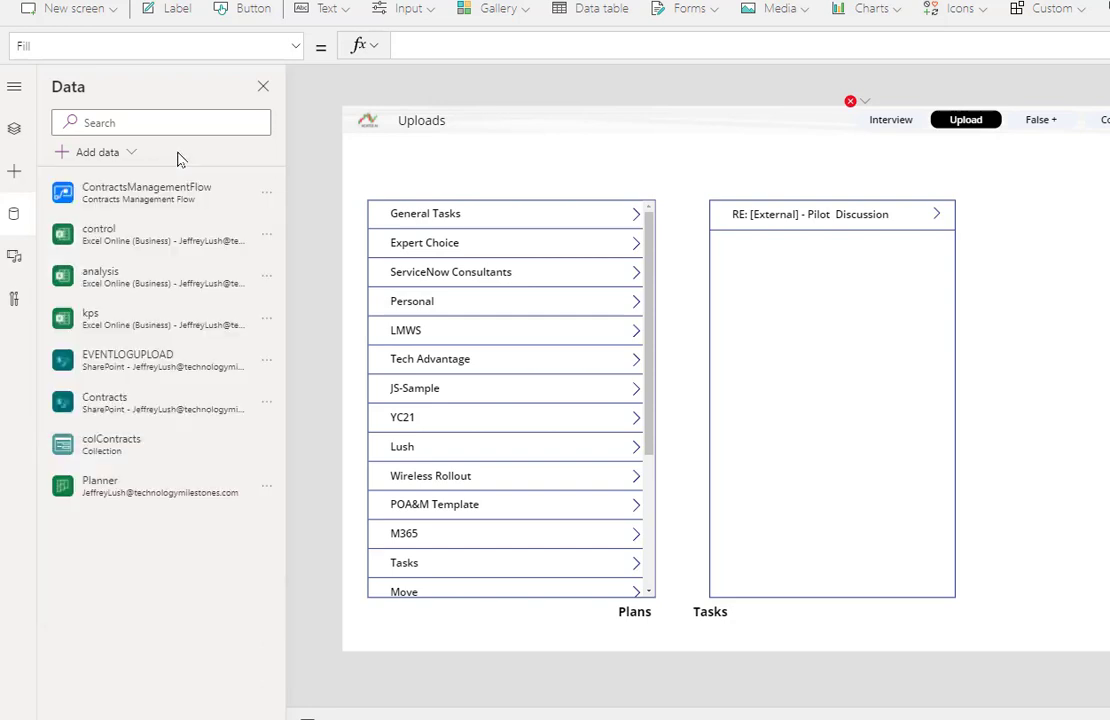
mouse_move(140, 487)
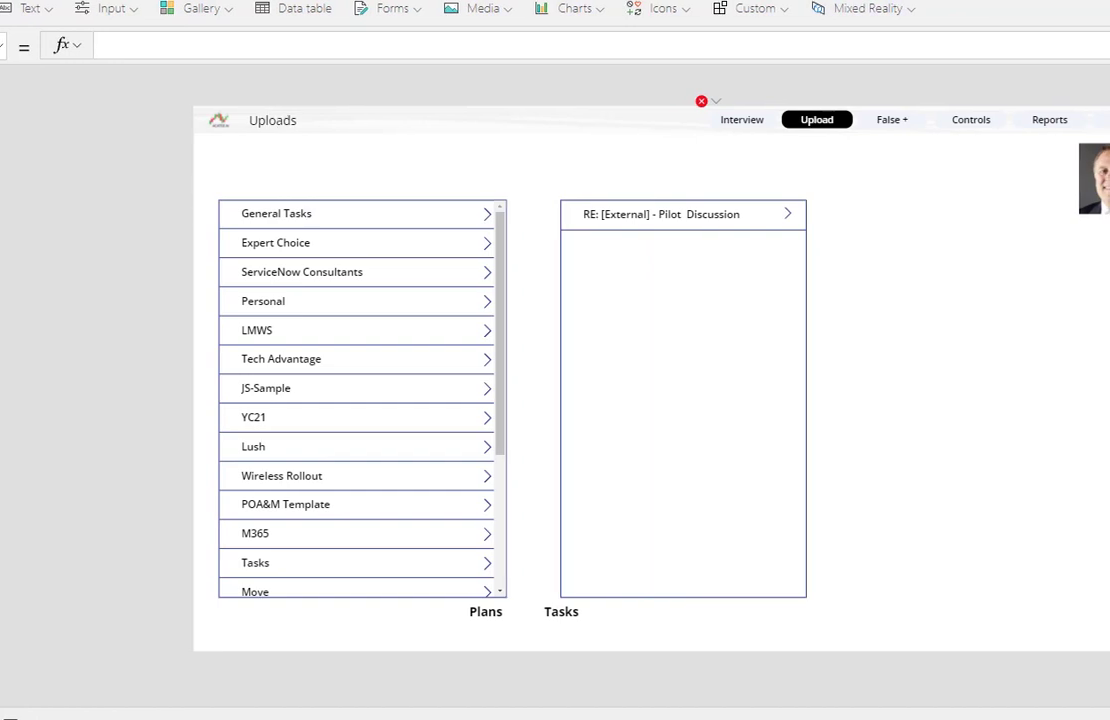
mouse_move(593, 283)
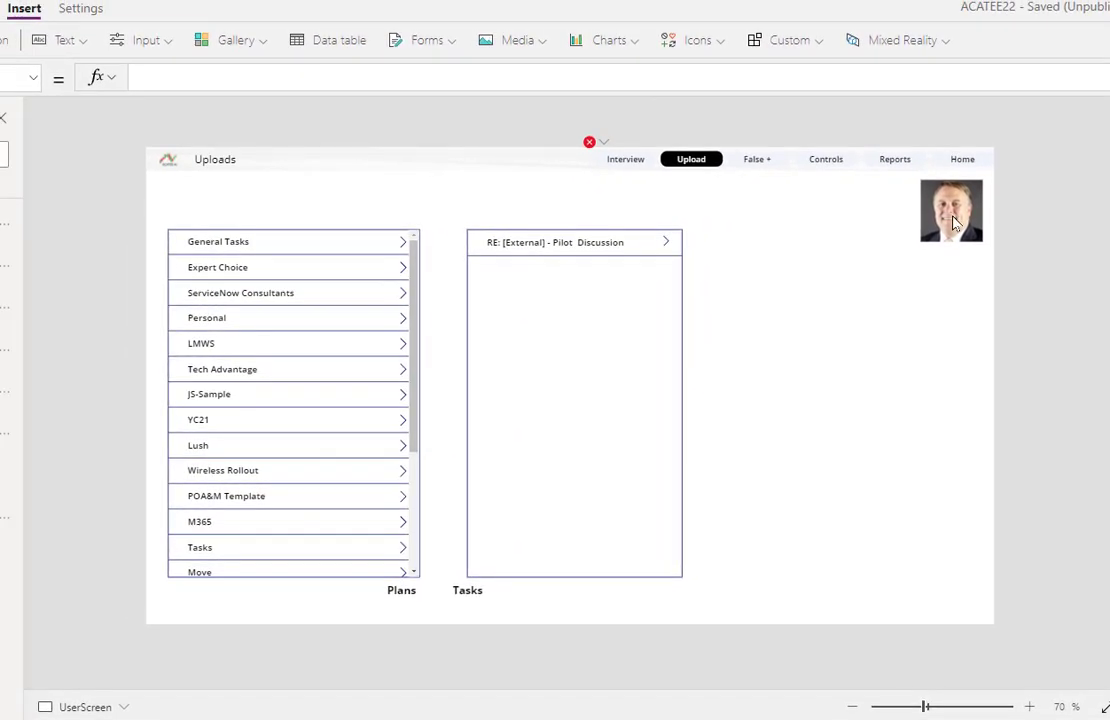
mouse_move(182, 241)
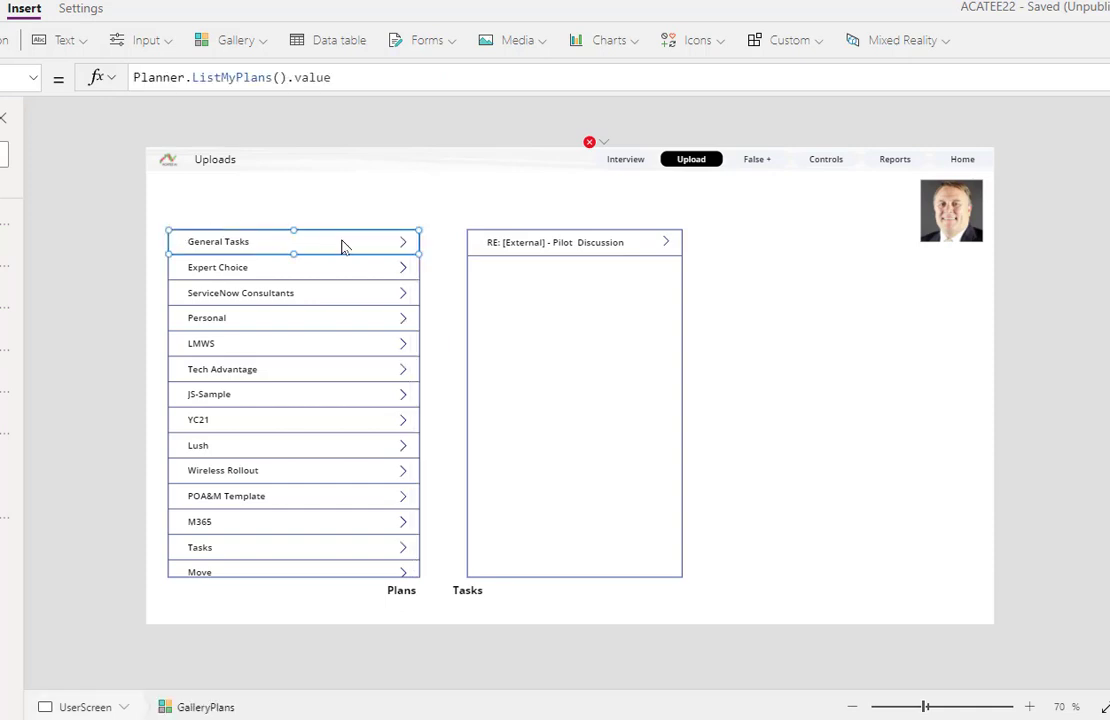
mouse_move(345, 245)
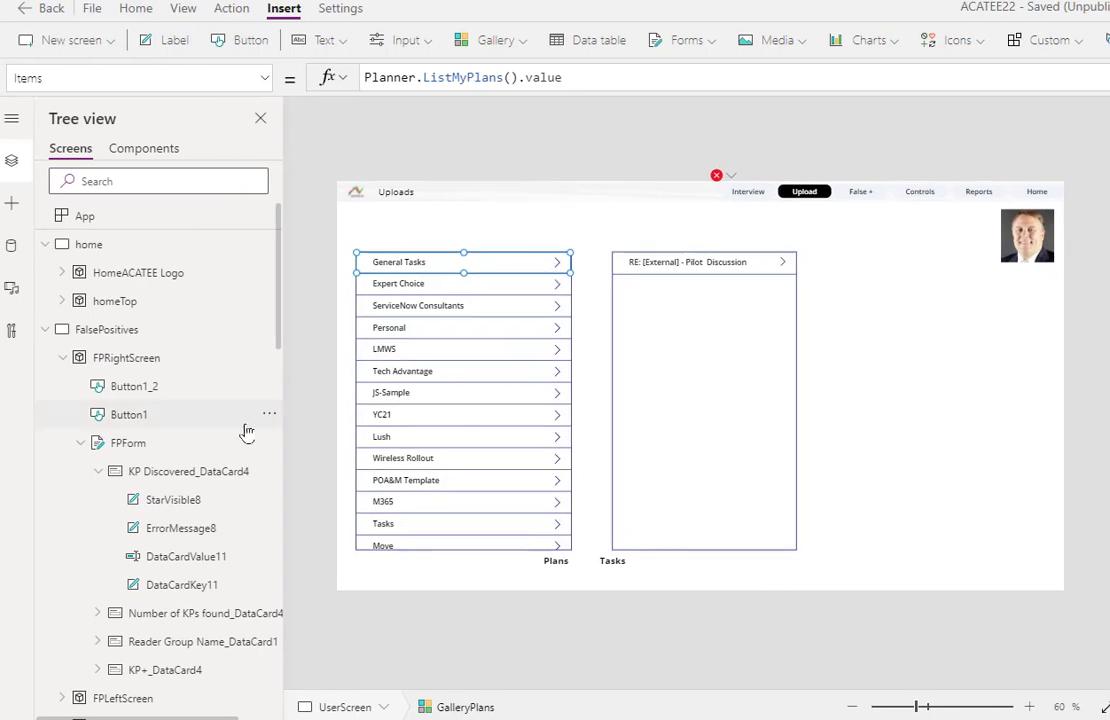
Review UserScreen's tree with GalleryPlans and GalleryTasks, then deselect the Plans gallery
scroll(down, 3)
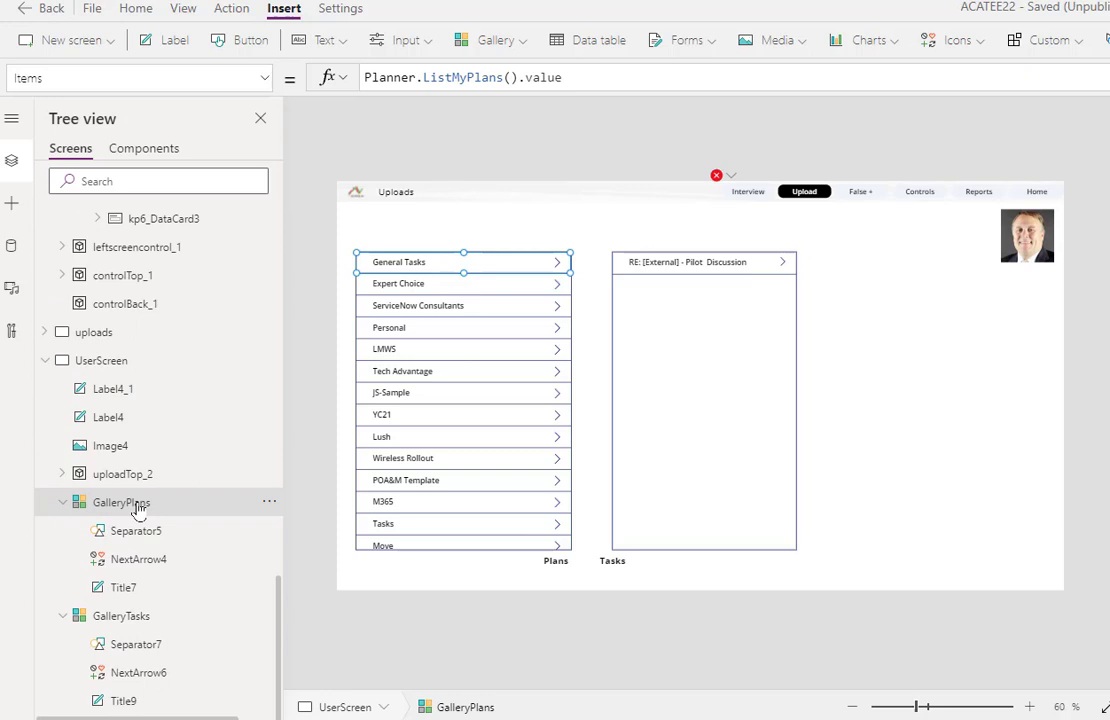
mouse_move(425, 443)
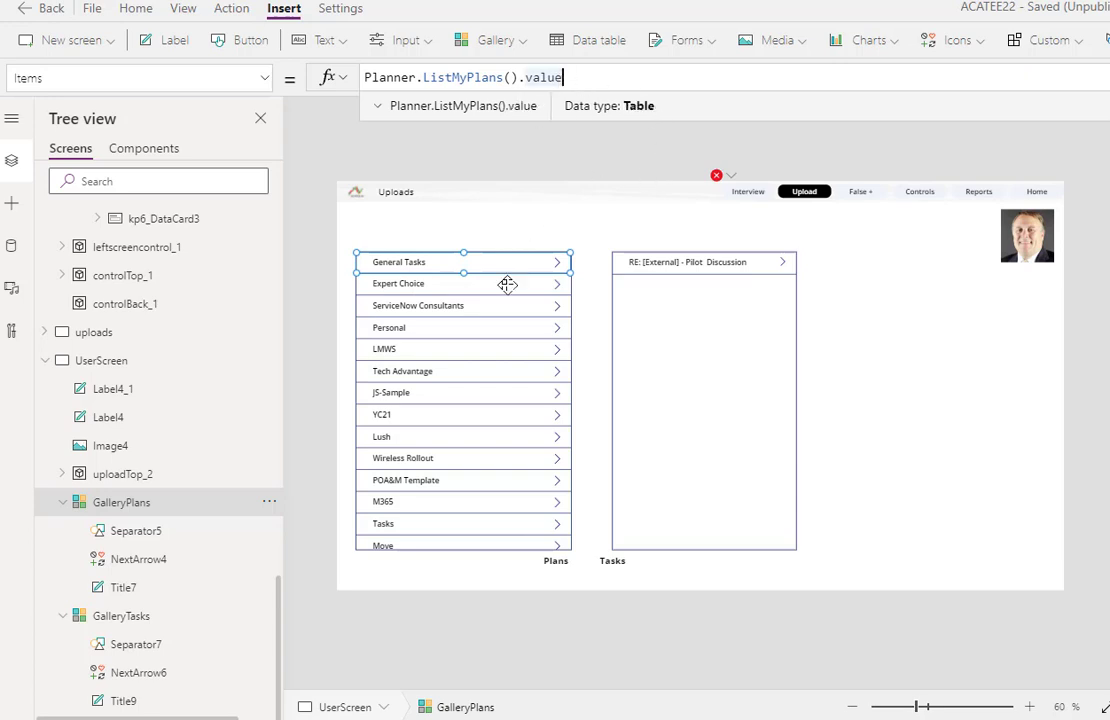
mouse_move(490, 168)
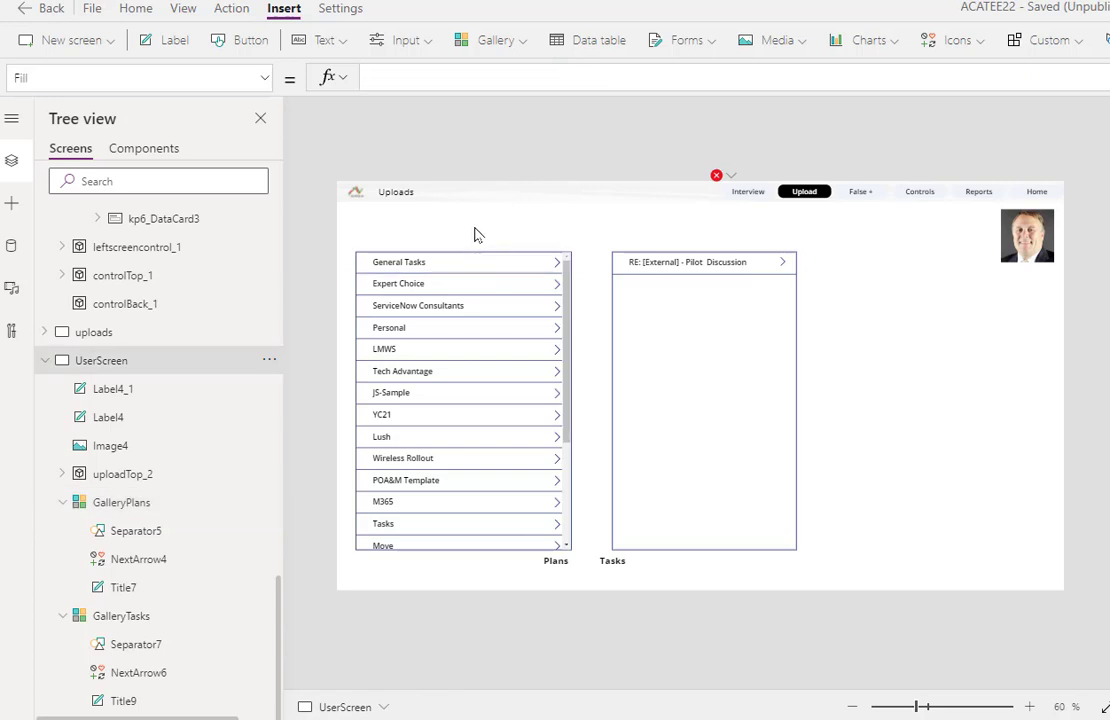
click(401, 261)
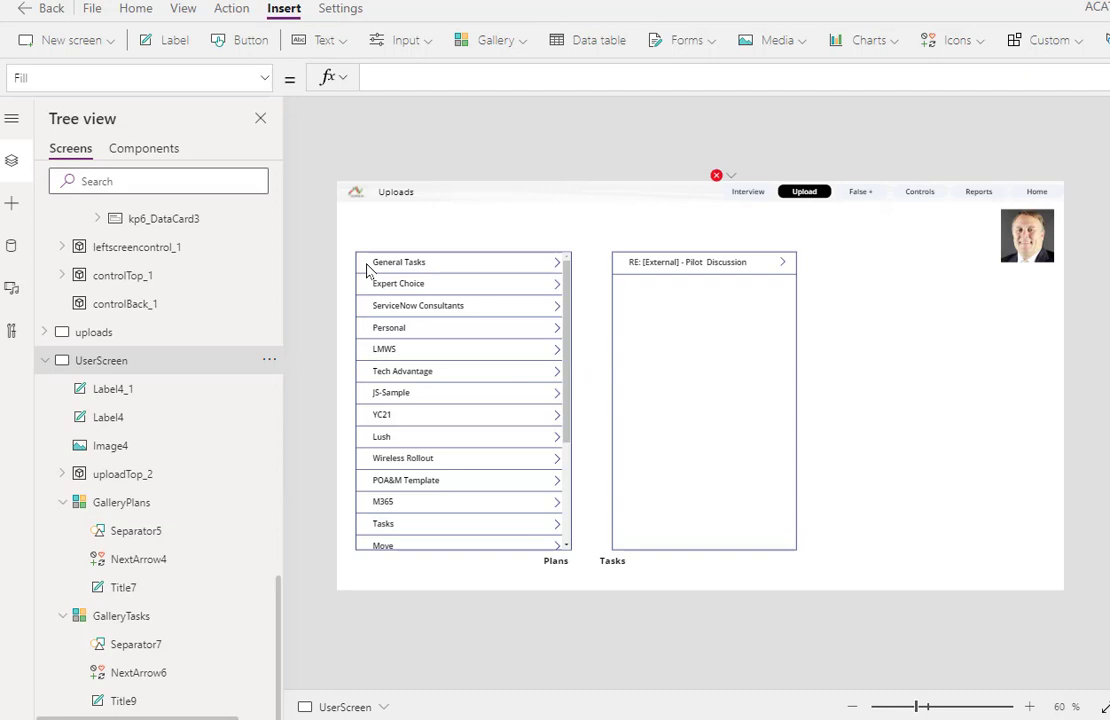
mouse_move(657, 288)
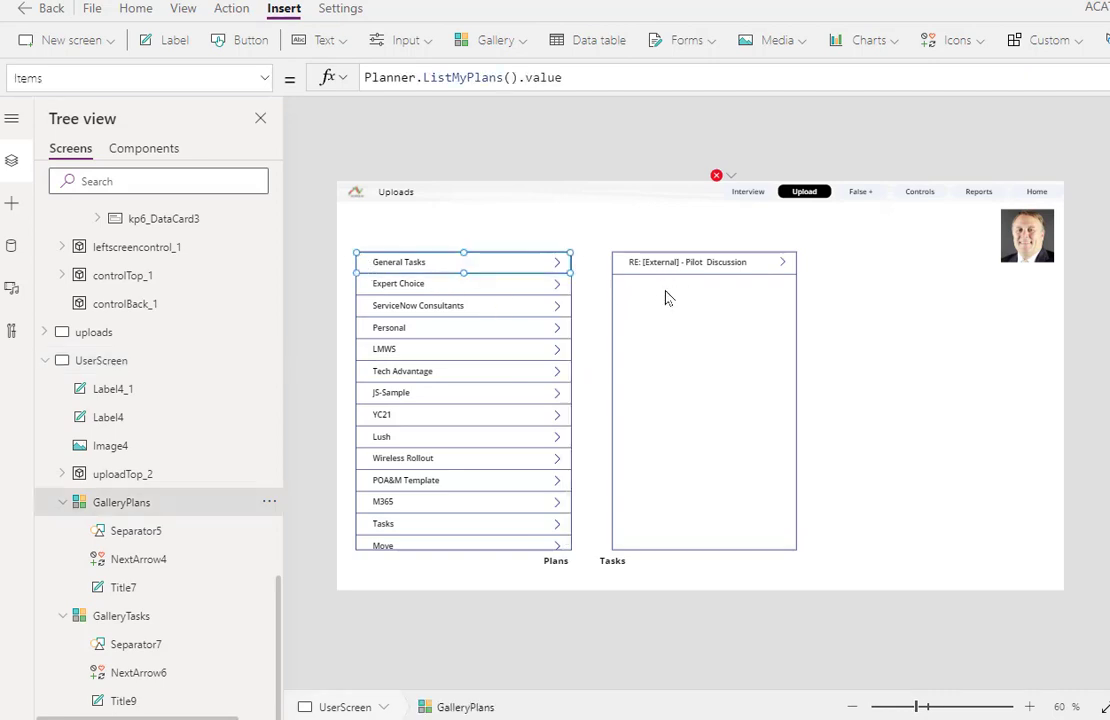
mouse_move(453, 270)
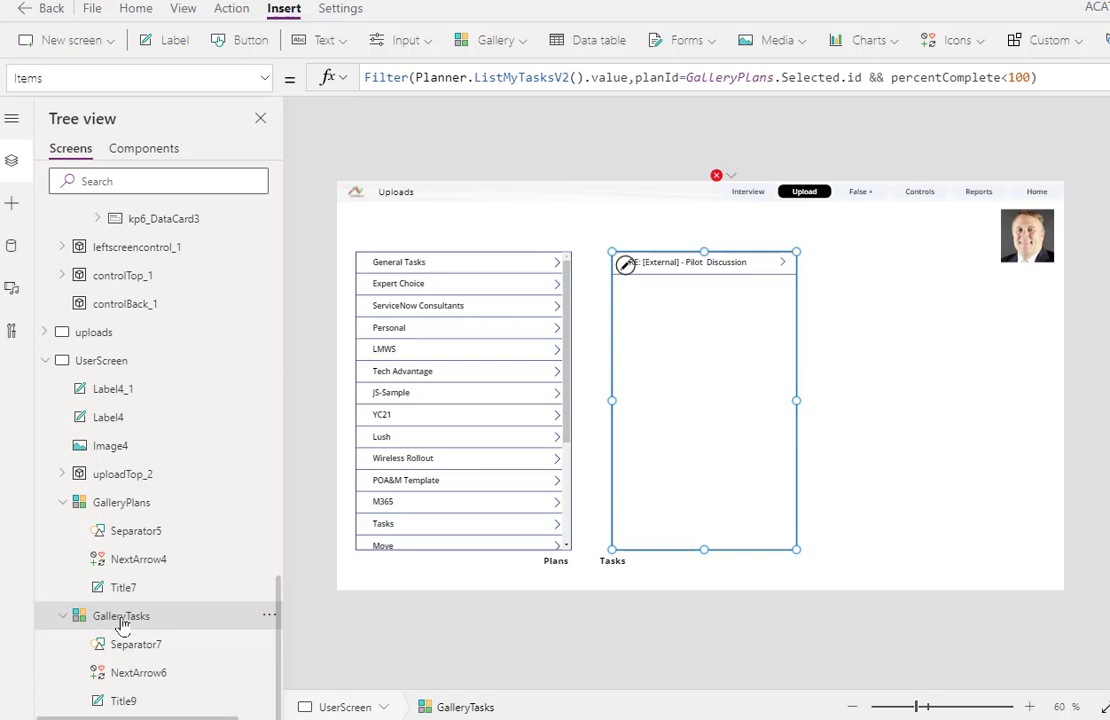
mouse_move(785, 260)
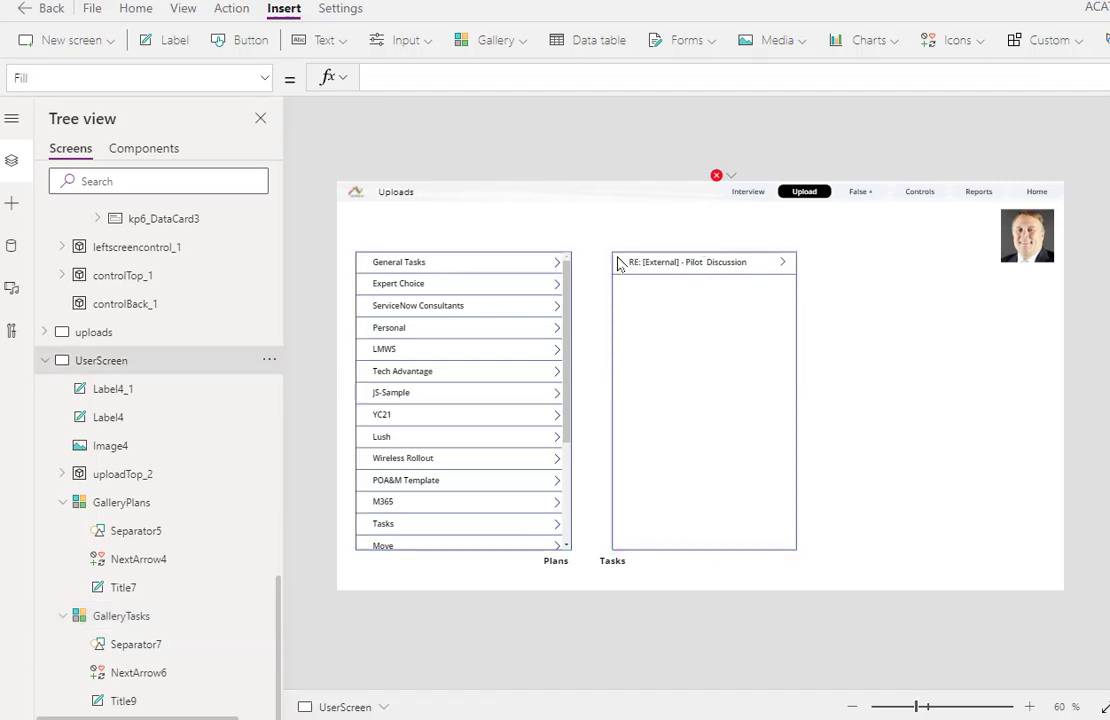
Select GalleryTasks to show its Filter on ListMyTasksV2 by selected plan id and percentComplete<100
click(118, 614)
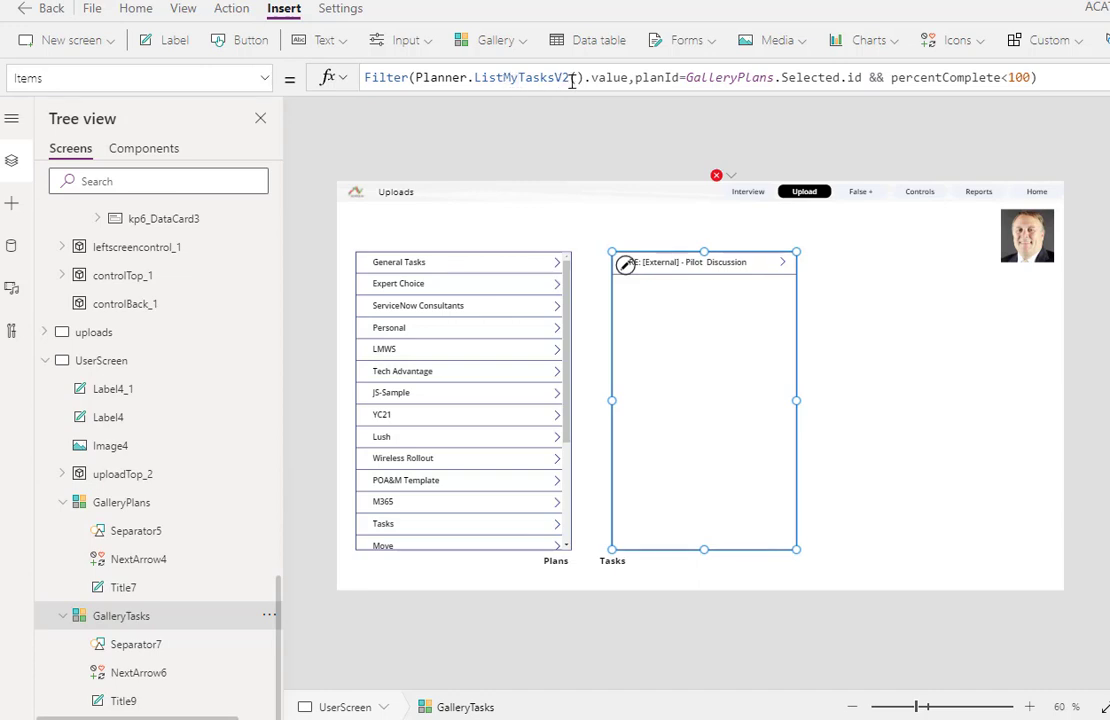
mouse_move(623, 85)
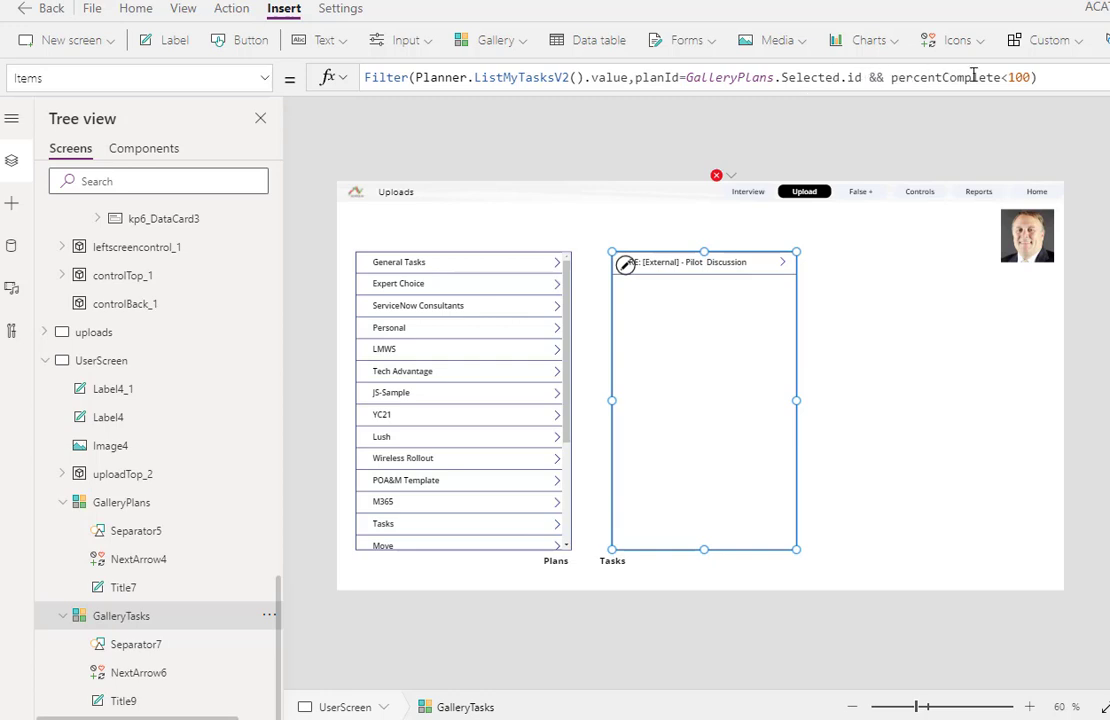
mouse_move(1010, 124)
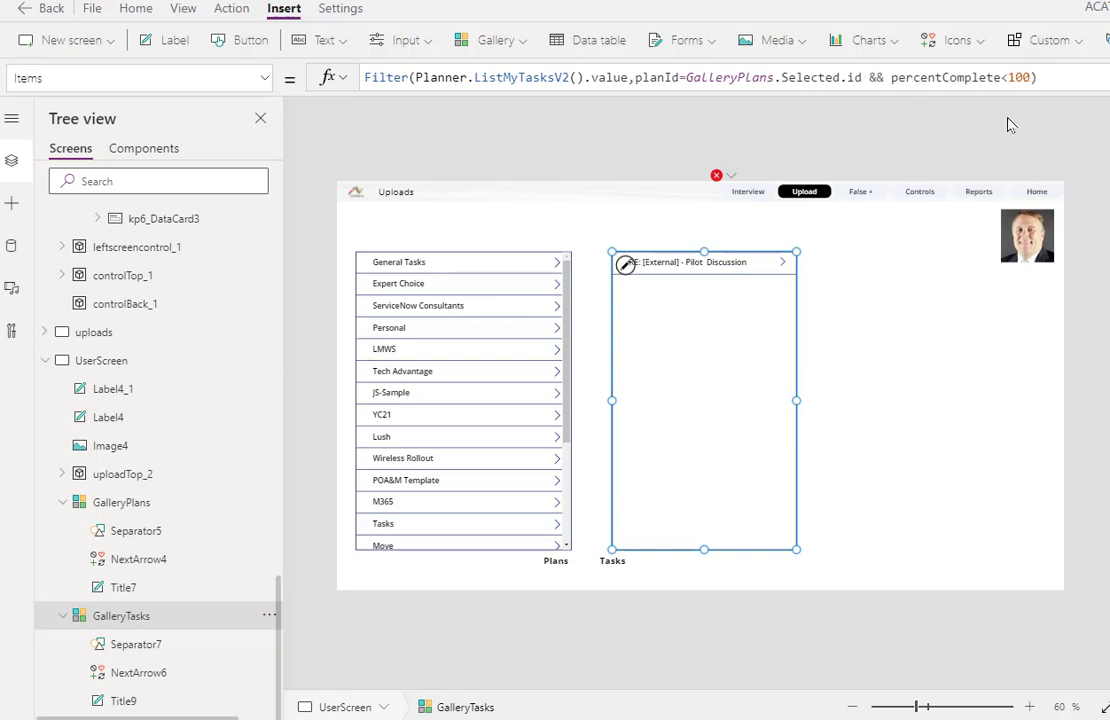
mouse_move(613, 306)
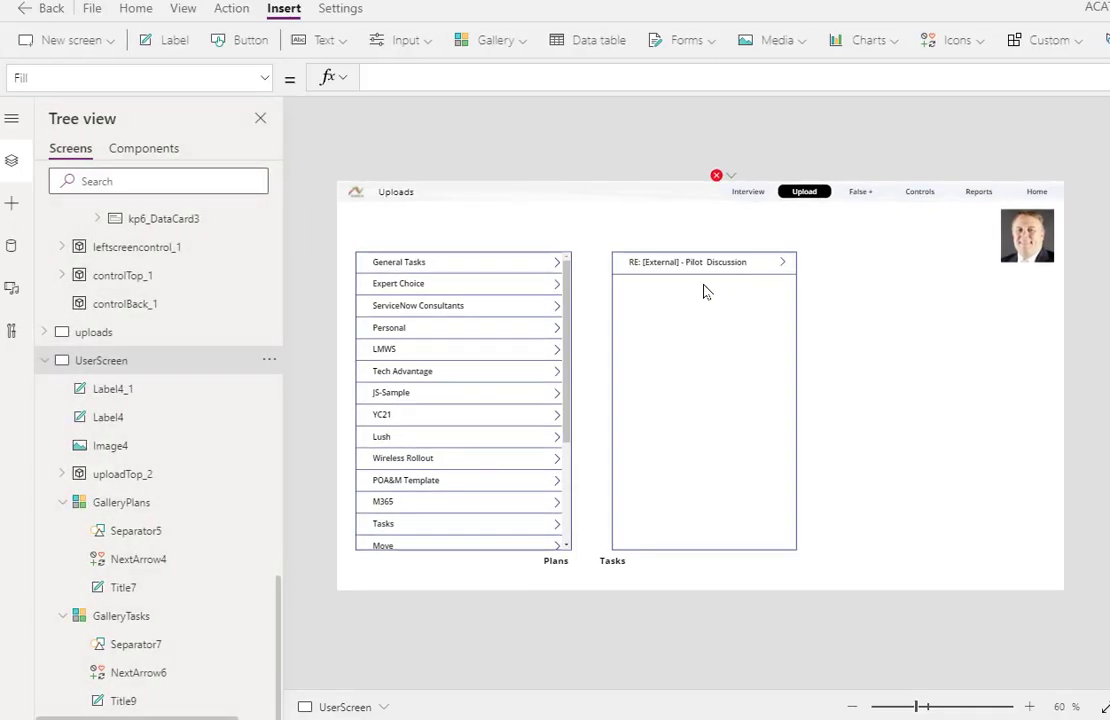
mouse_move(675, 305)
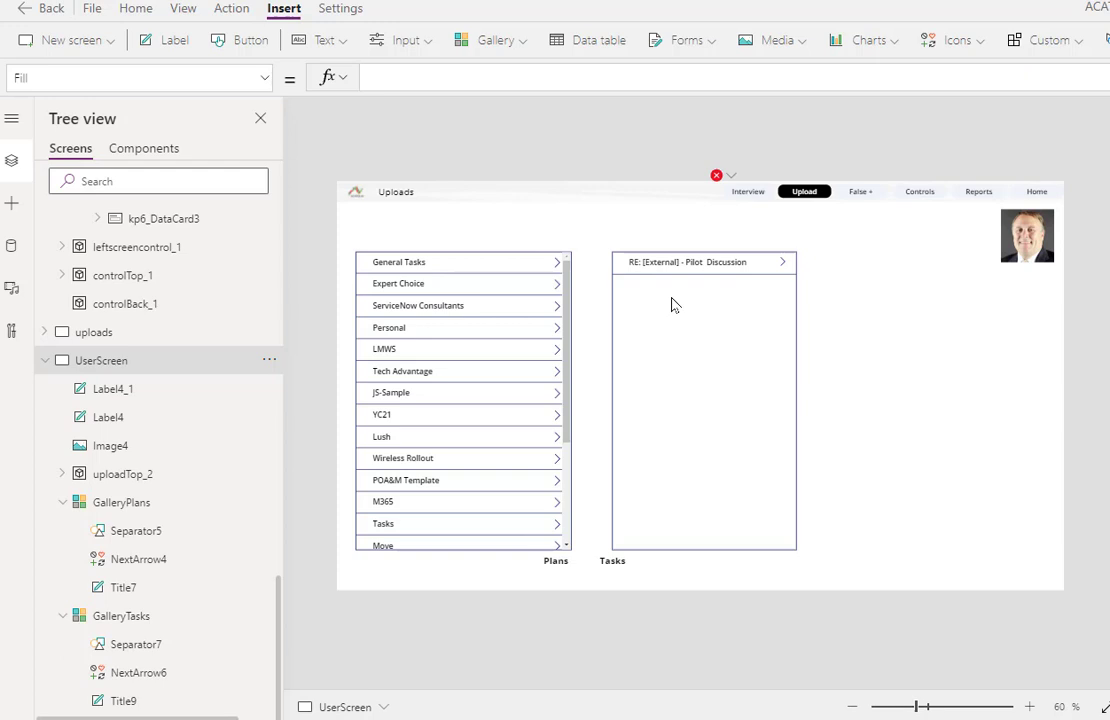
mouse_move(555, 340)
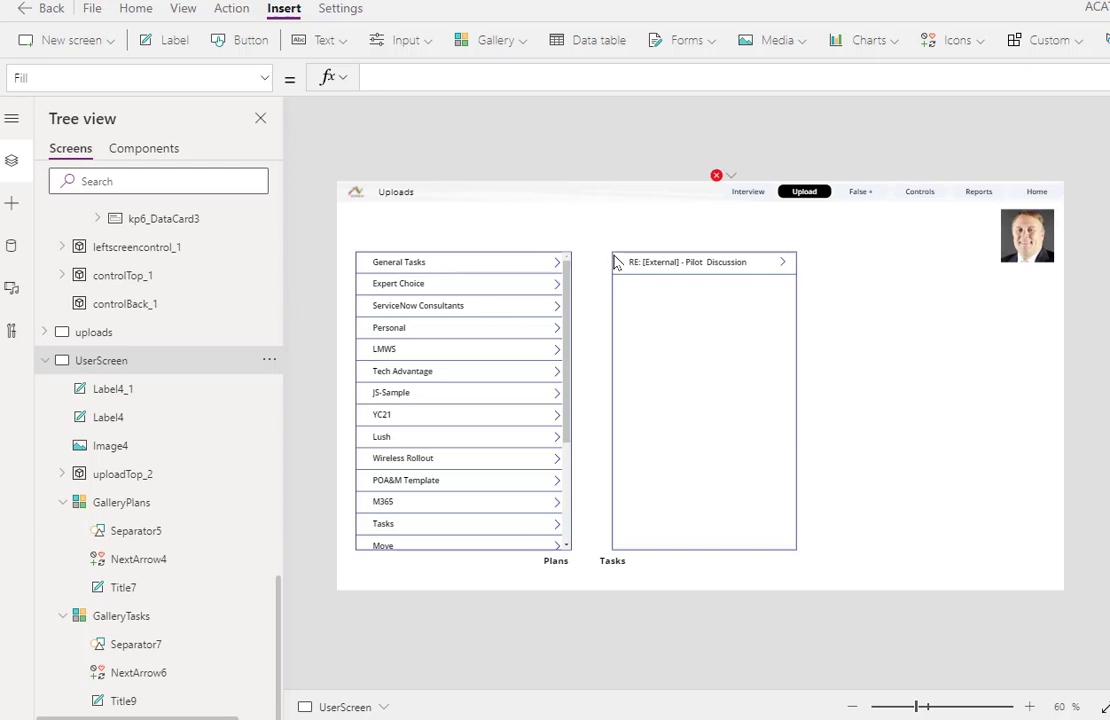
click(704, 400)
text(Items)
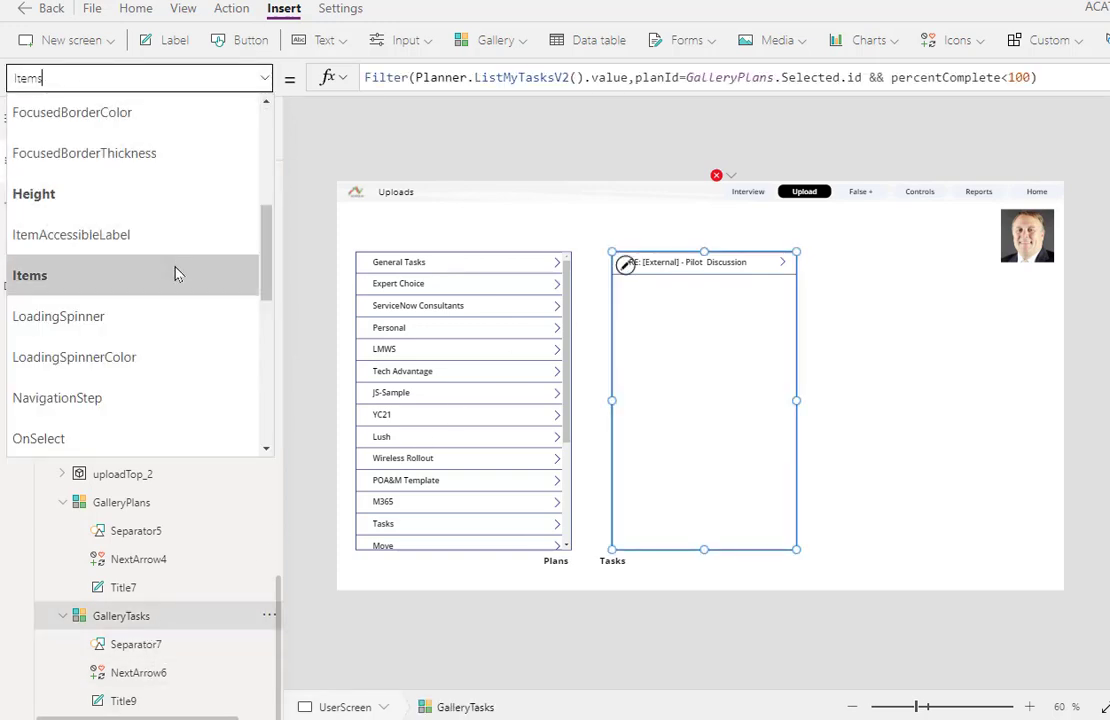
scroll(down, 3)
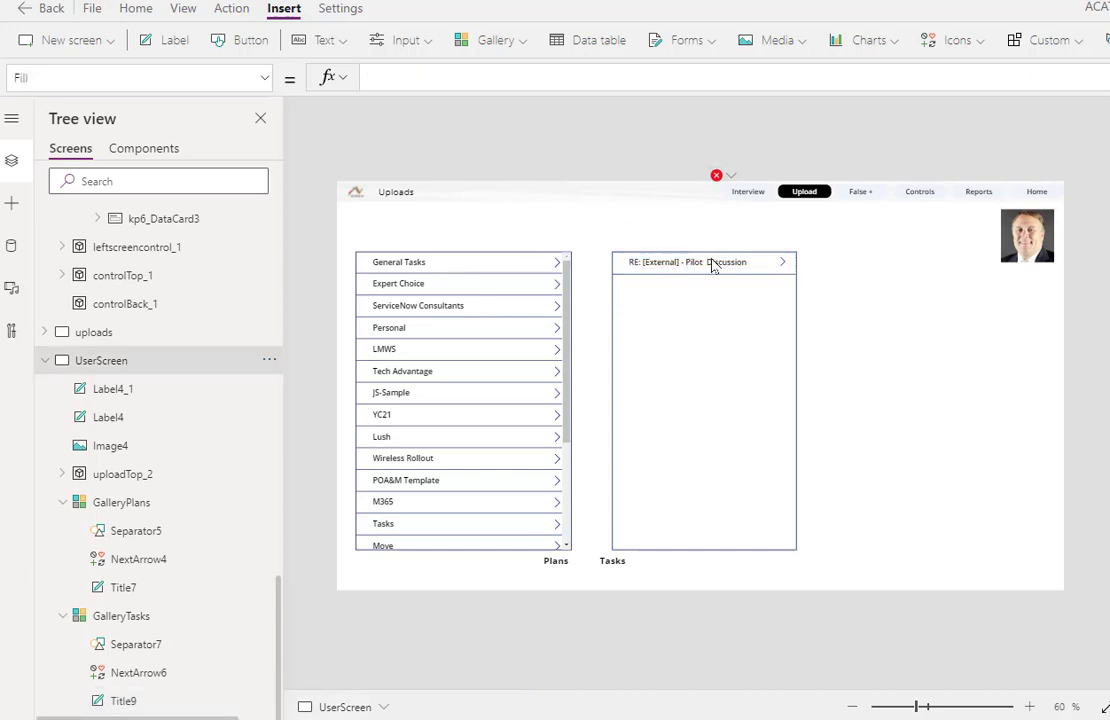
click(700, 262)
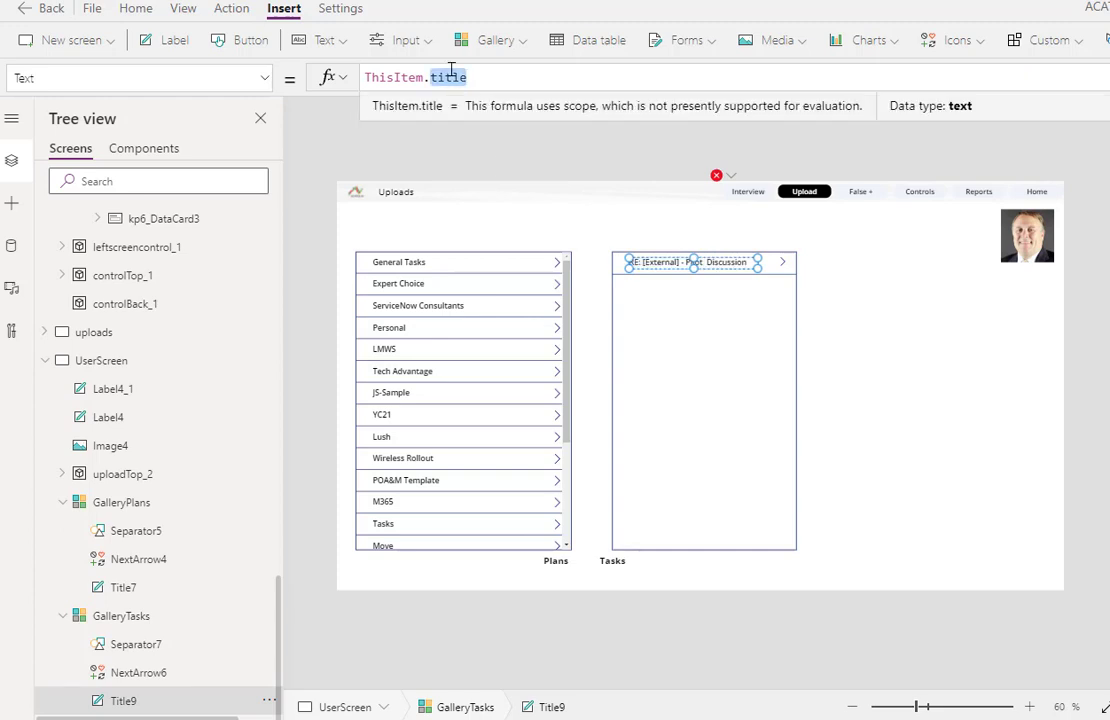
text(I)
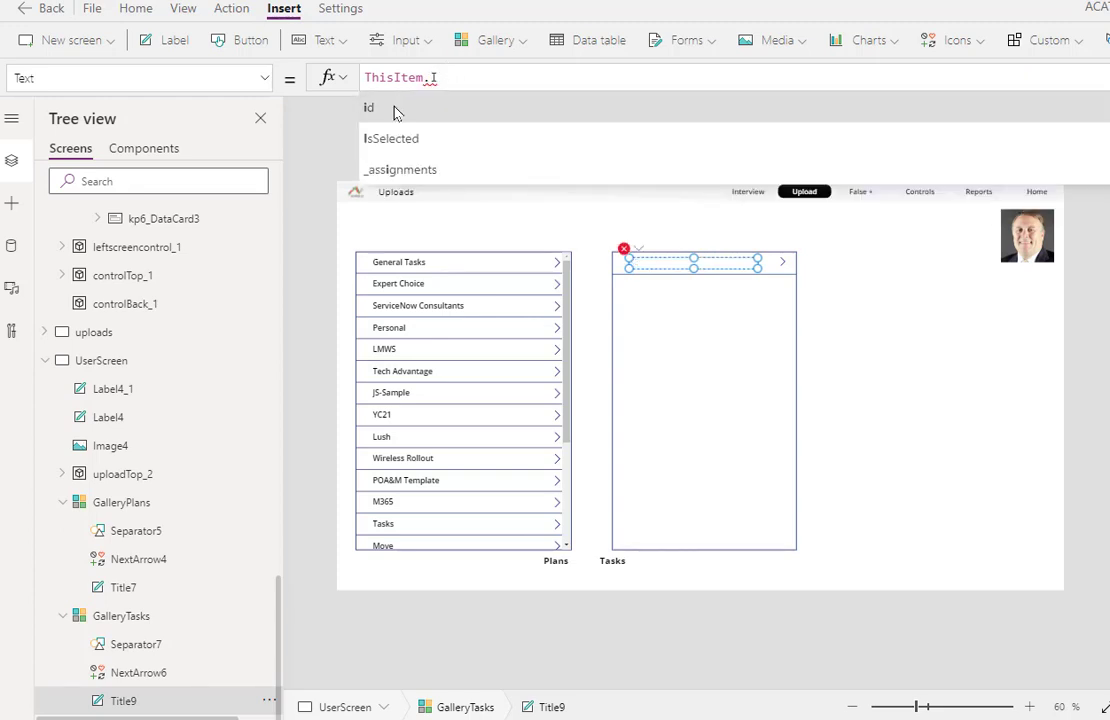
click(367, 107)
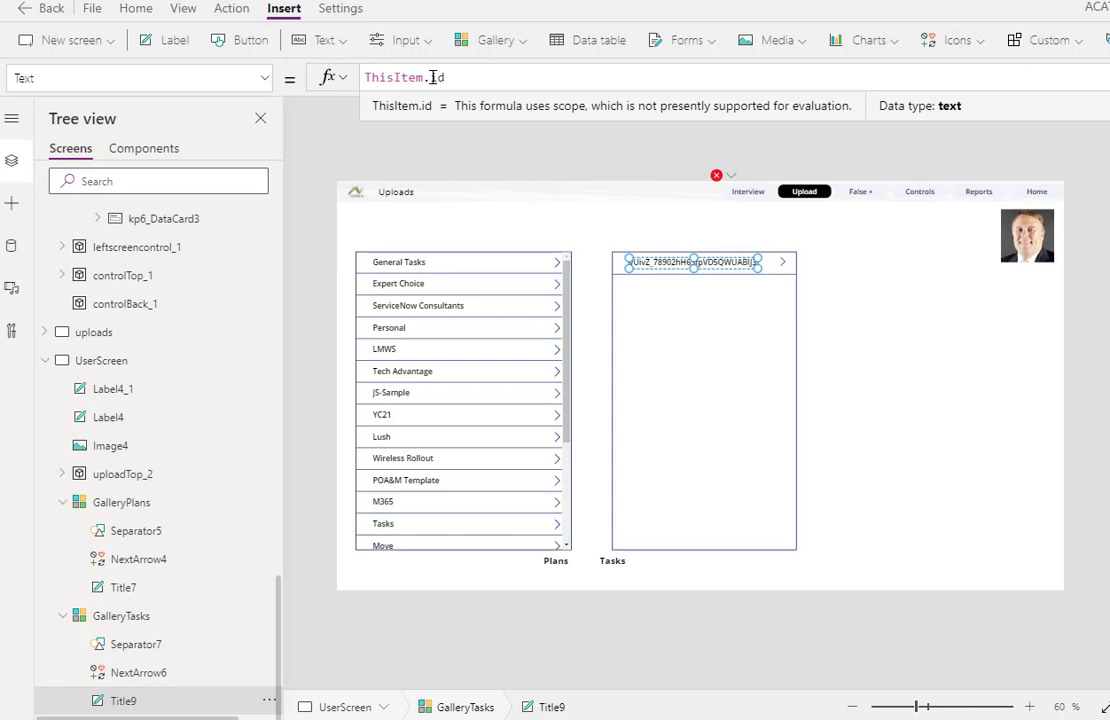
text(ti)
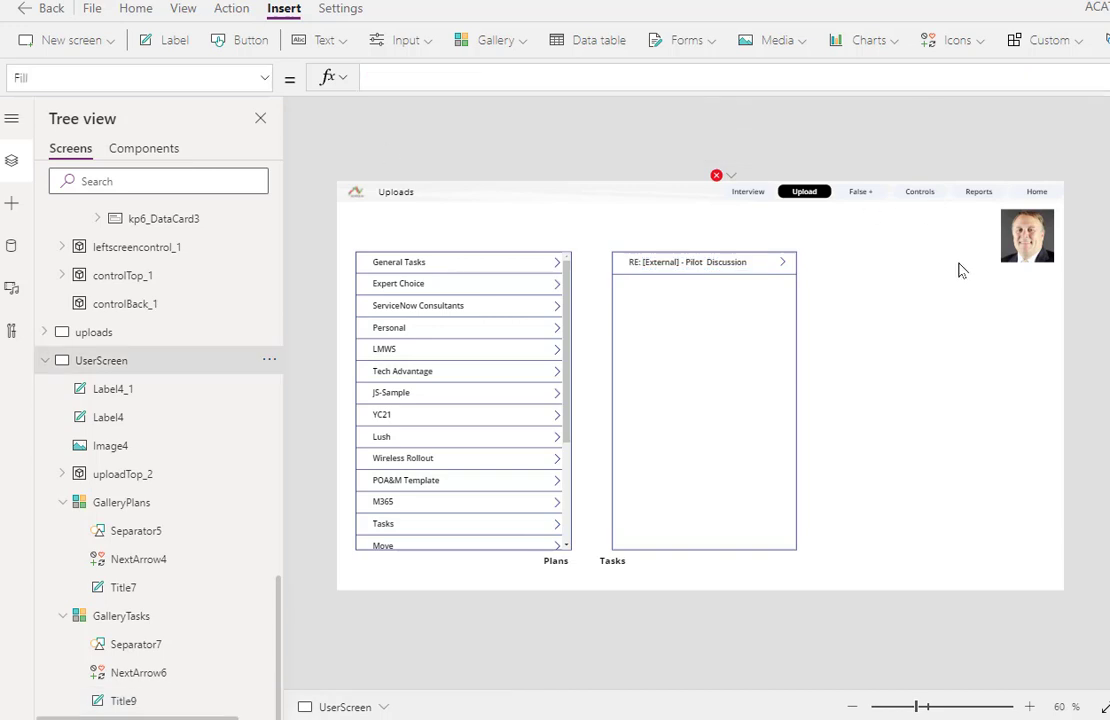
click(703, 400)
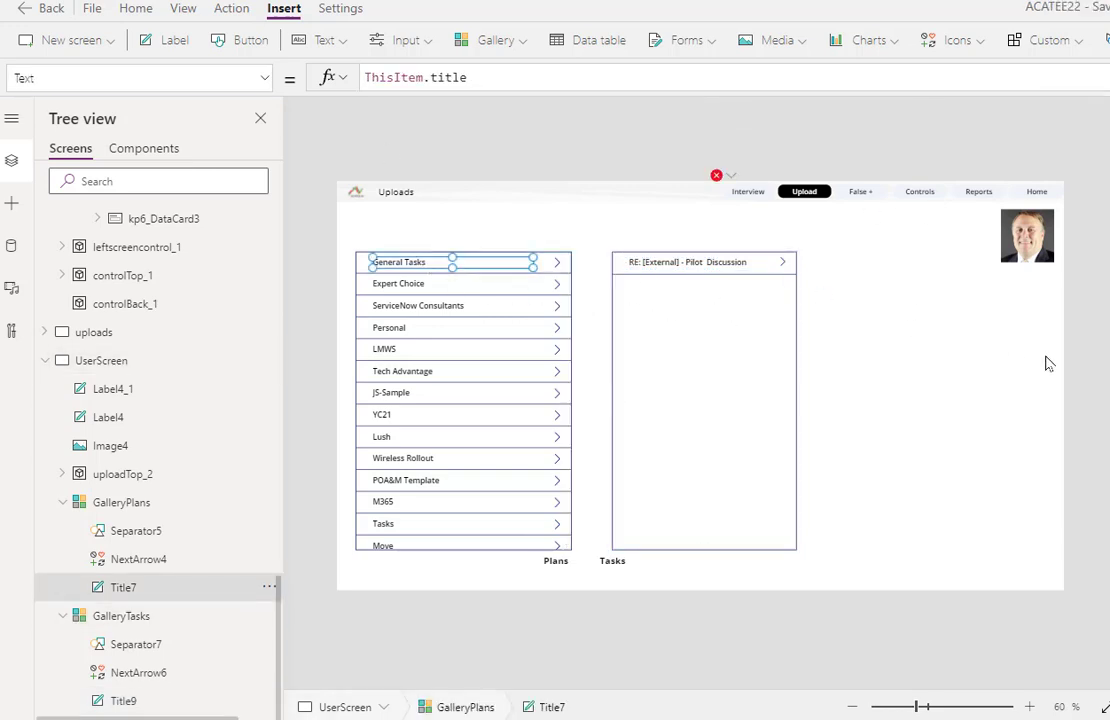
mouse_move(493, 524)
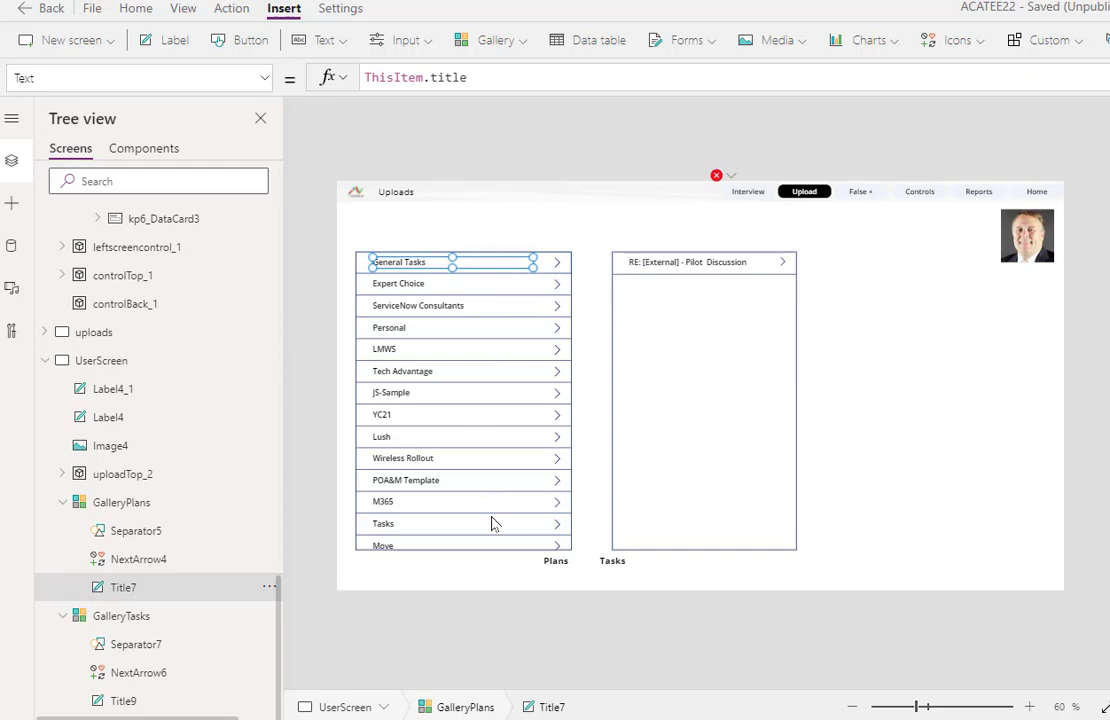
mouse_move(440, 247)
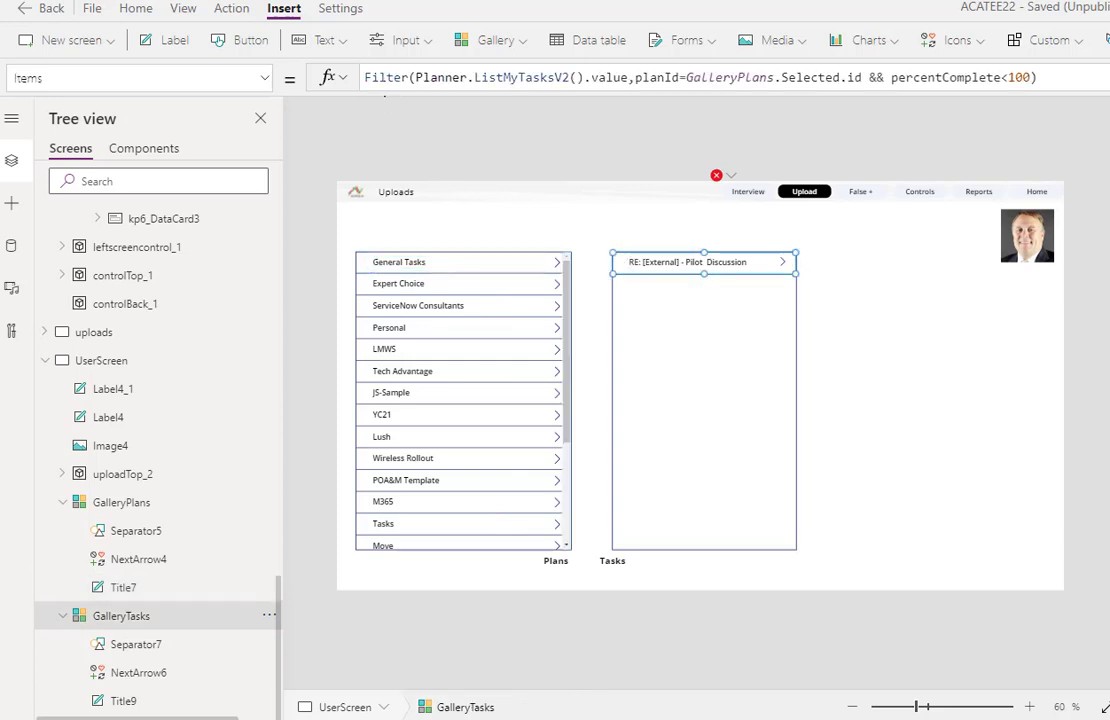
mouse_move(765, 411)
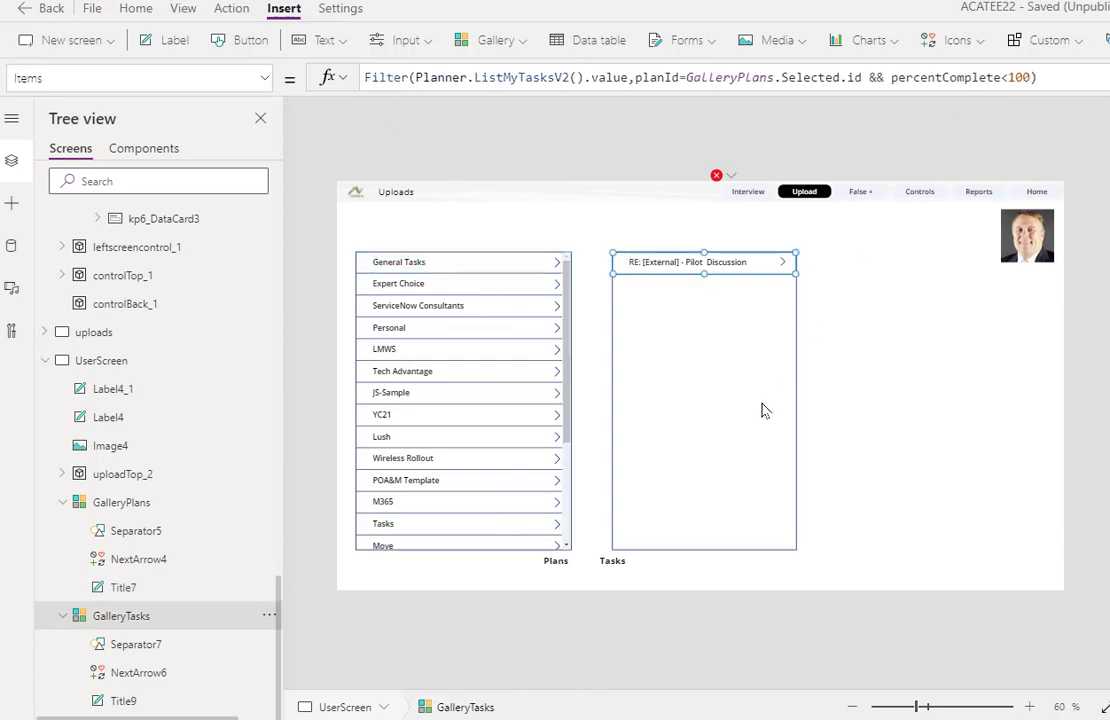
mouse_move(633, 498)
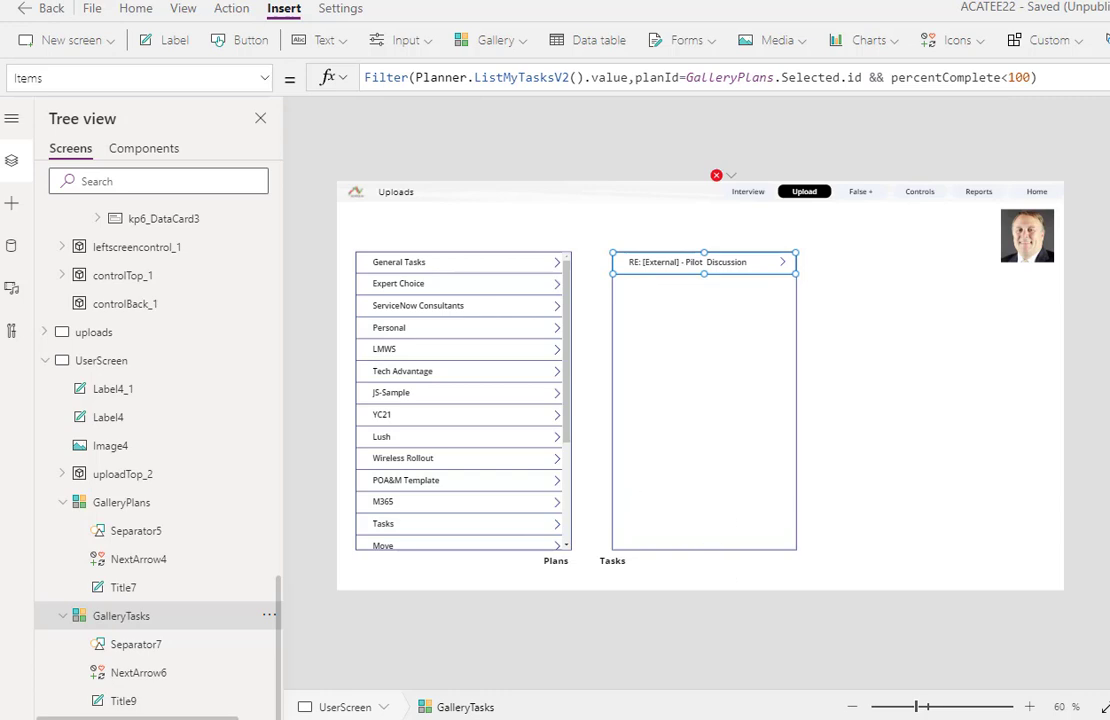
mouse_move(373, 151)
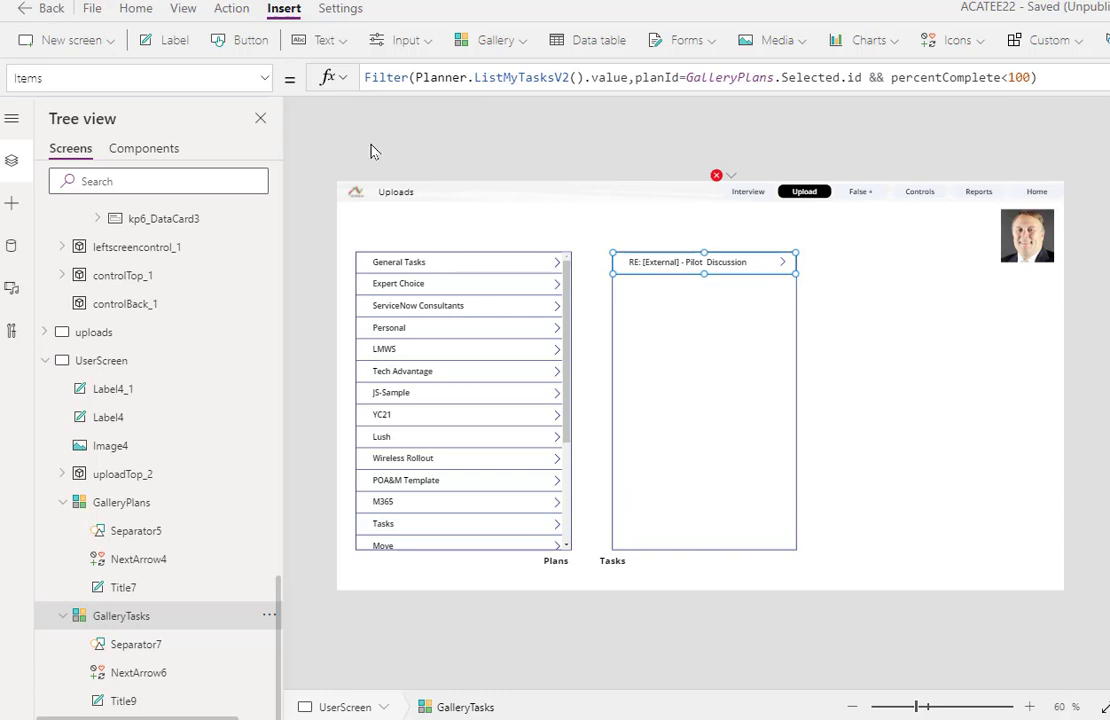
mouse_move(1032, 235)
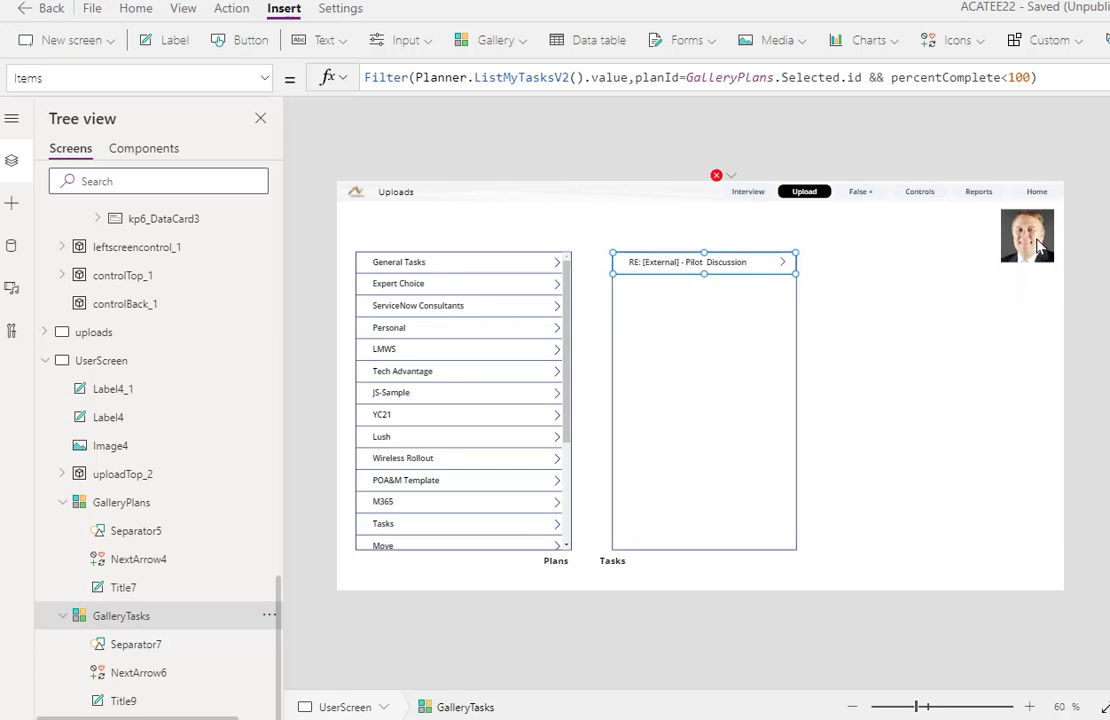
Check the profile picture's source, then insert a new Image control right of the Tasks gallery
click(1022, 237)
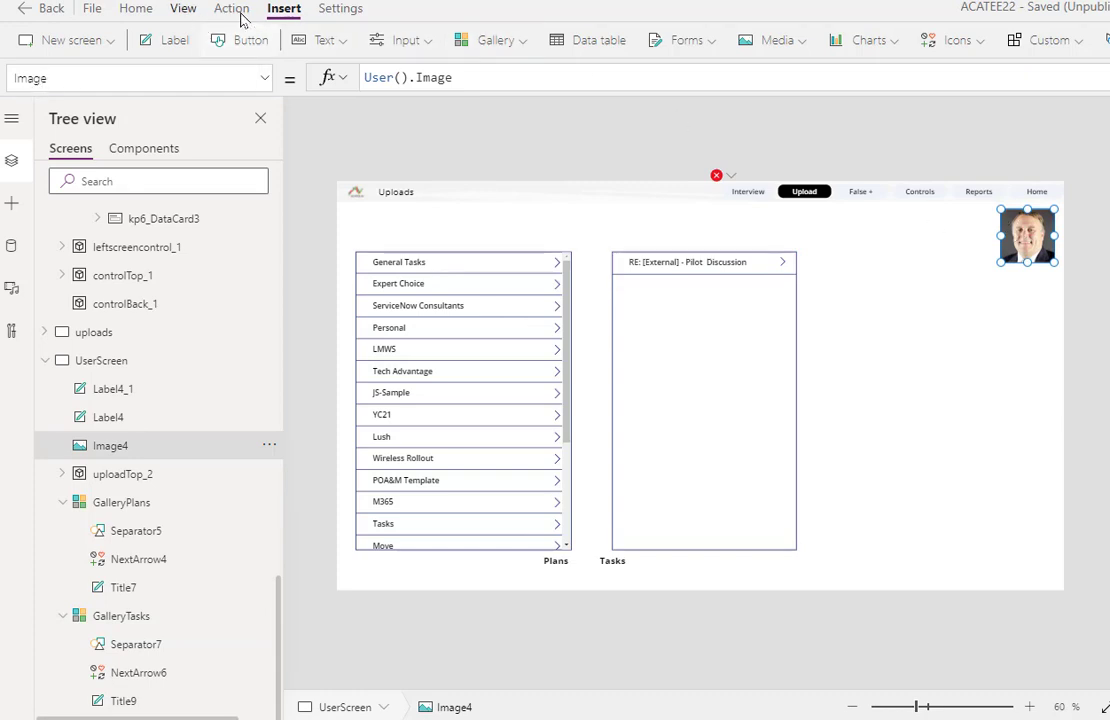
click(490, 40)
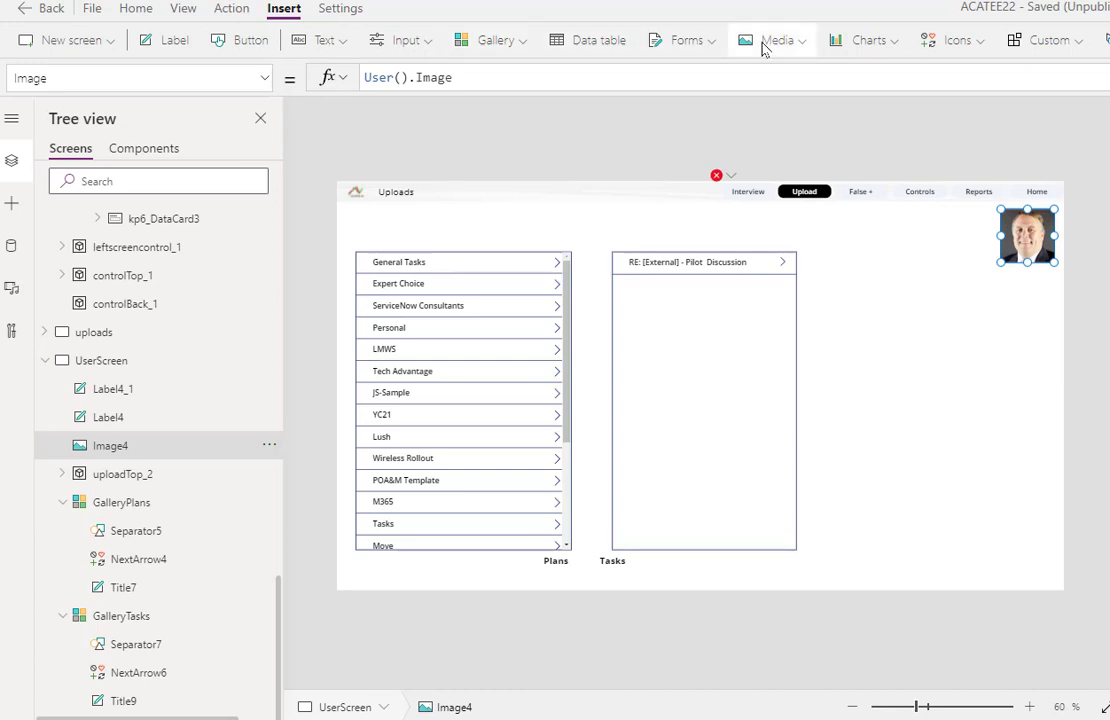
click(778, 40)
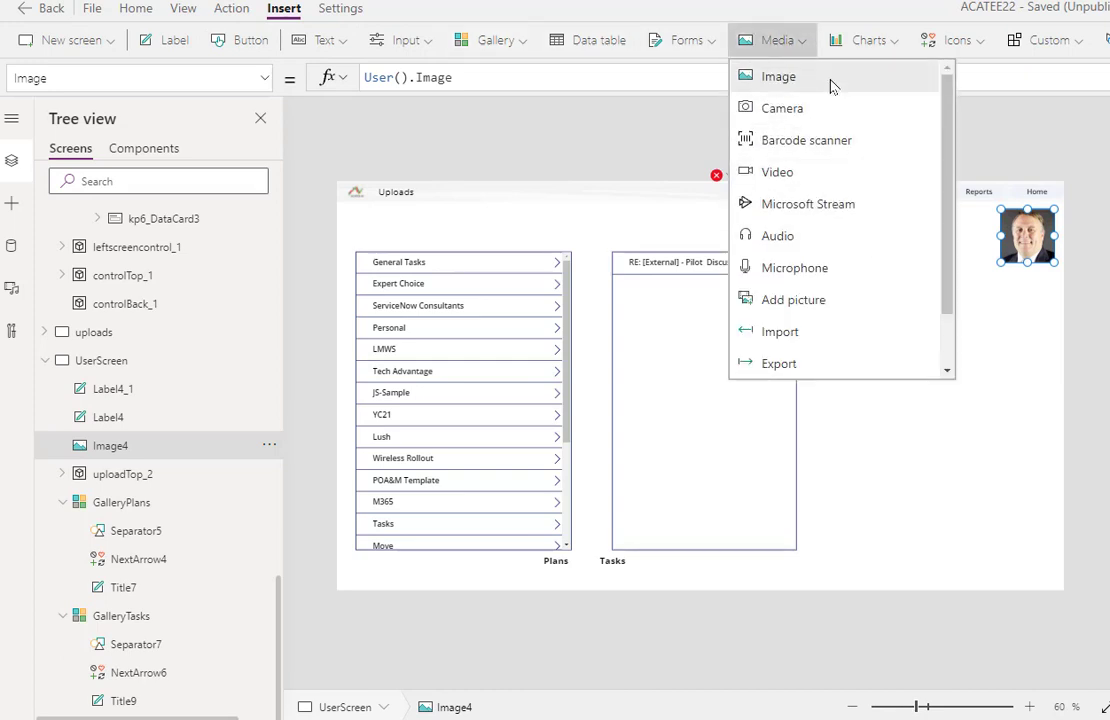
click(776, 75)
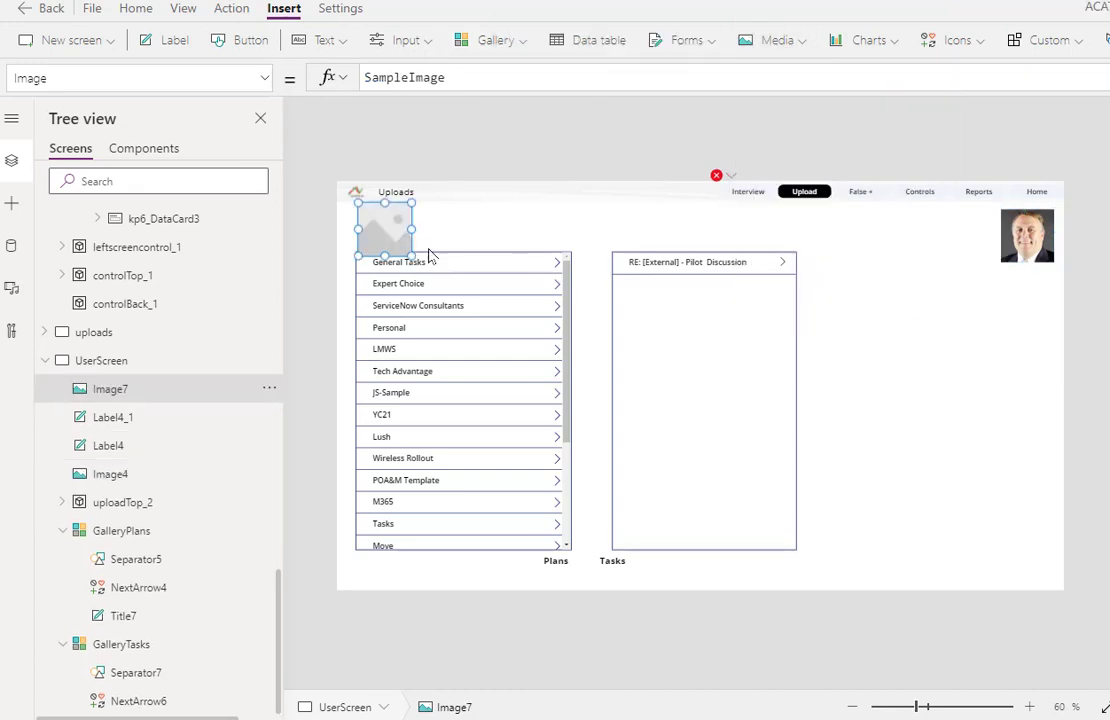
drag(384, 222, 929, 334)
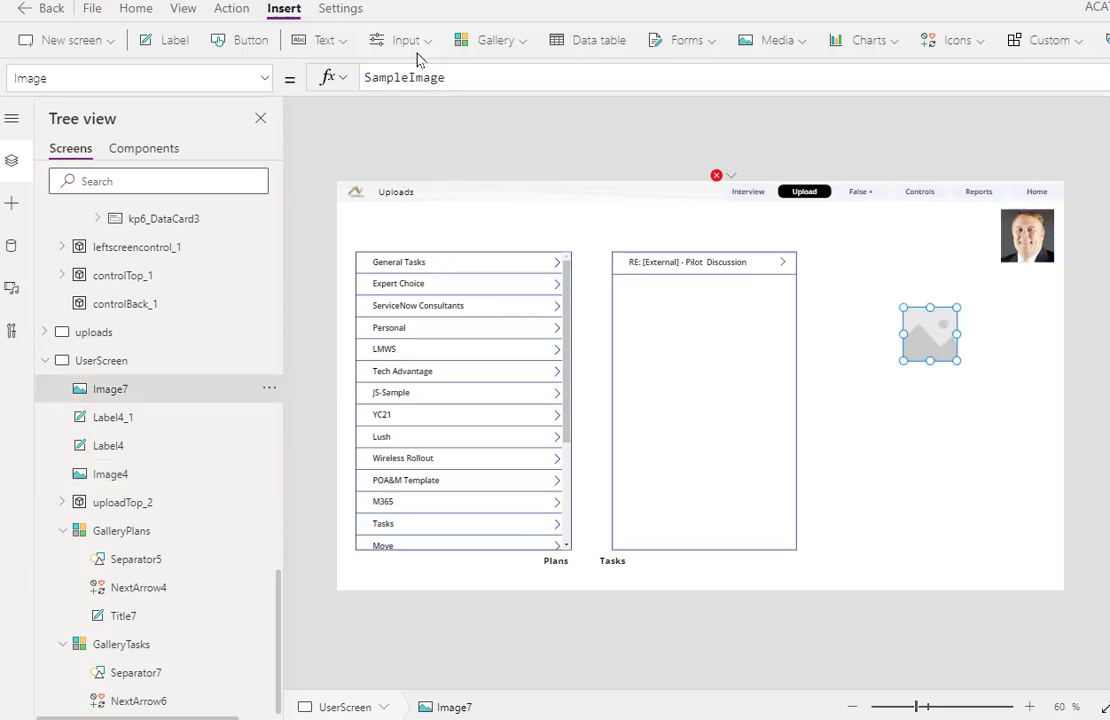
mouse_move(381, 93)
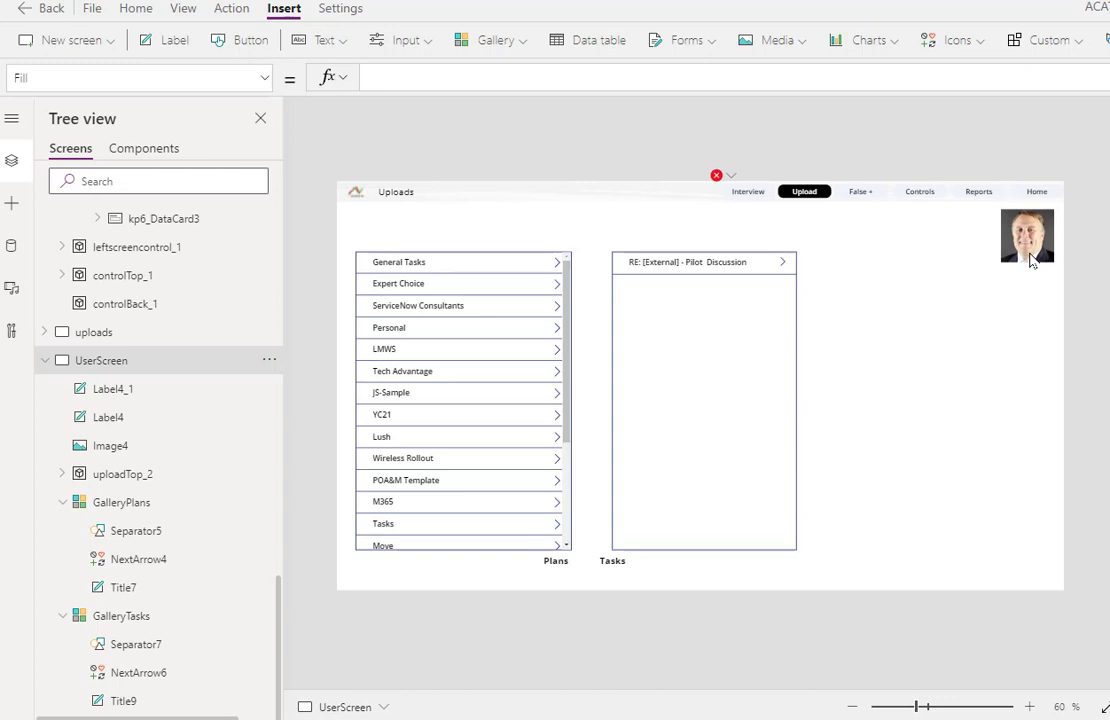
mouse_move(557, 150)
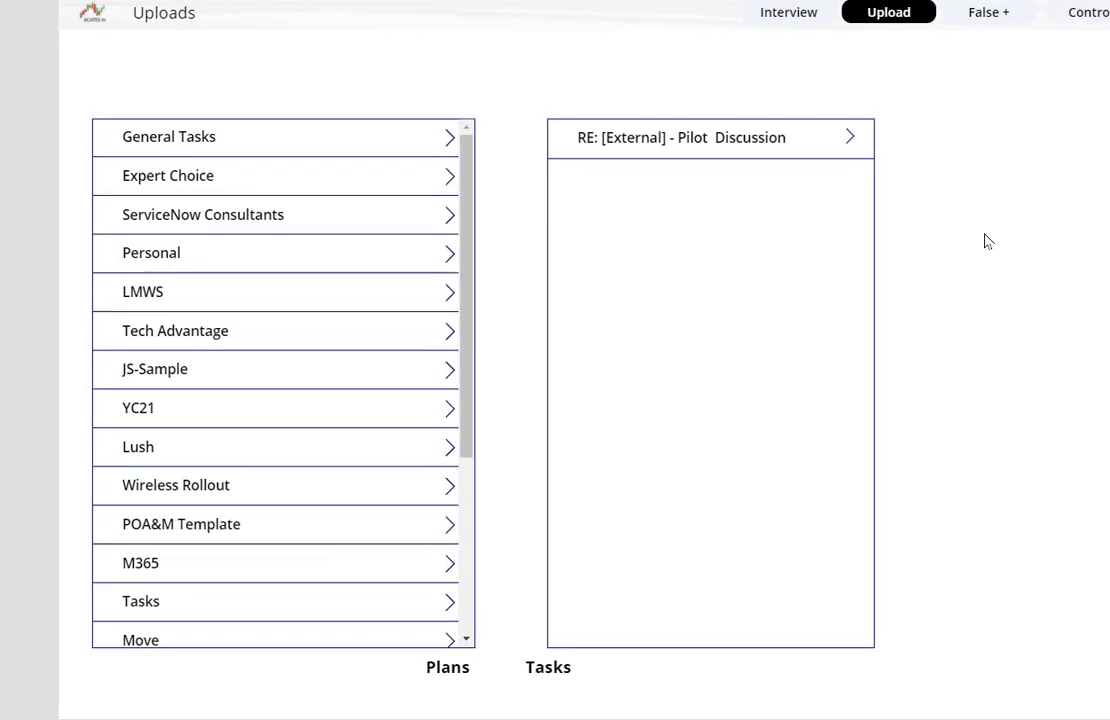
mouse_move(444, 256)
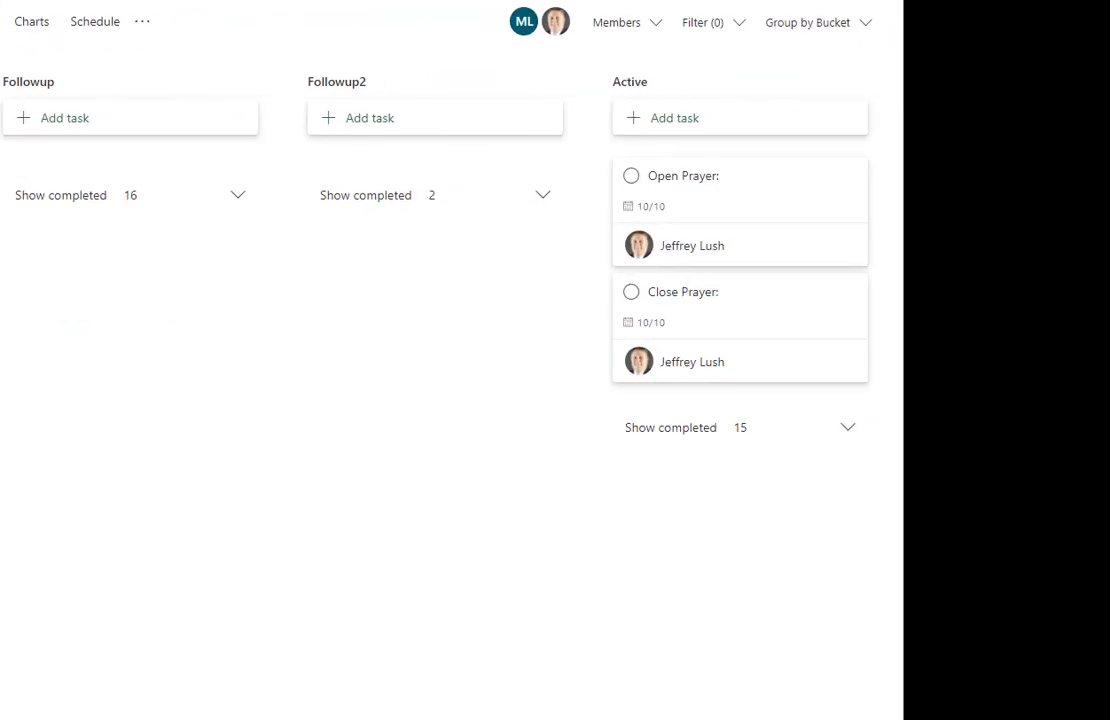
mouse_move(663, 298)
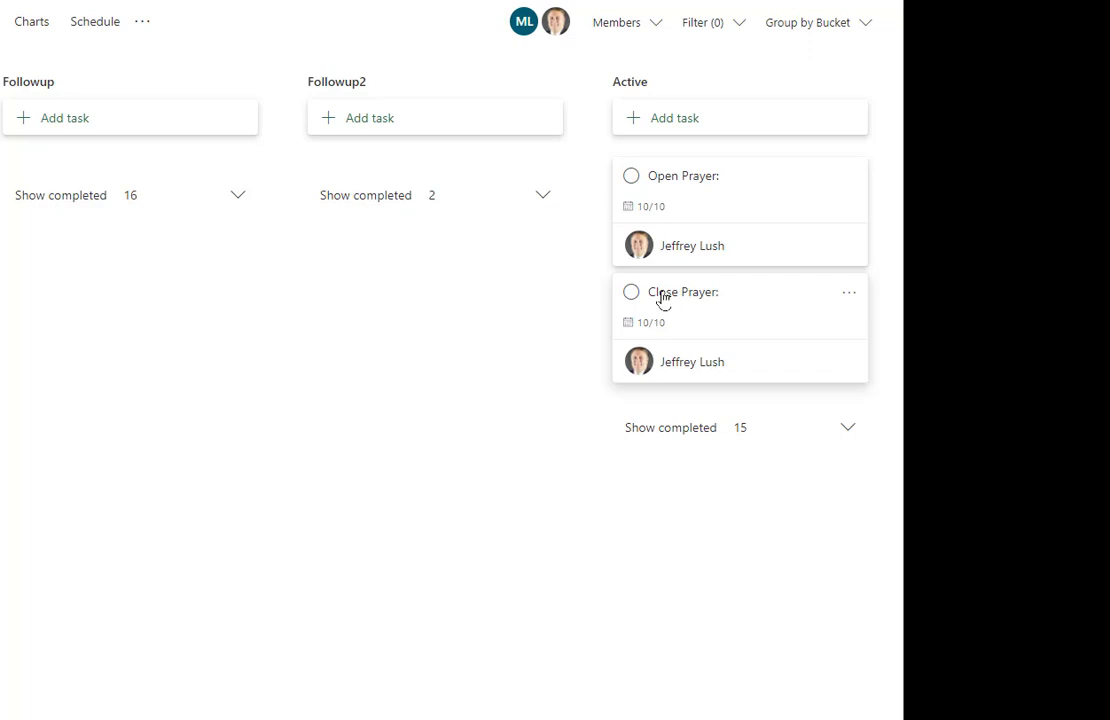
Tick the completion circle on the Close Prayer task card in the Active bucket
click(630, 291)
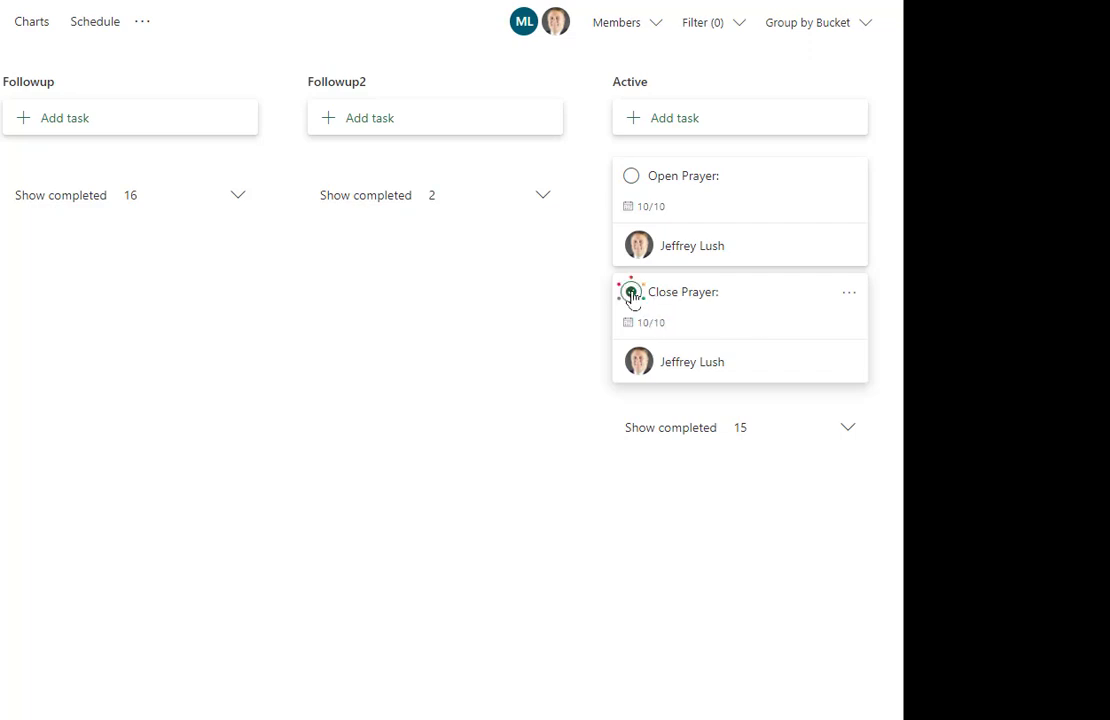
click(631, 291)
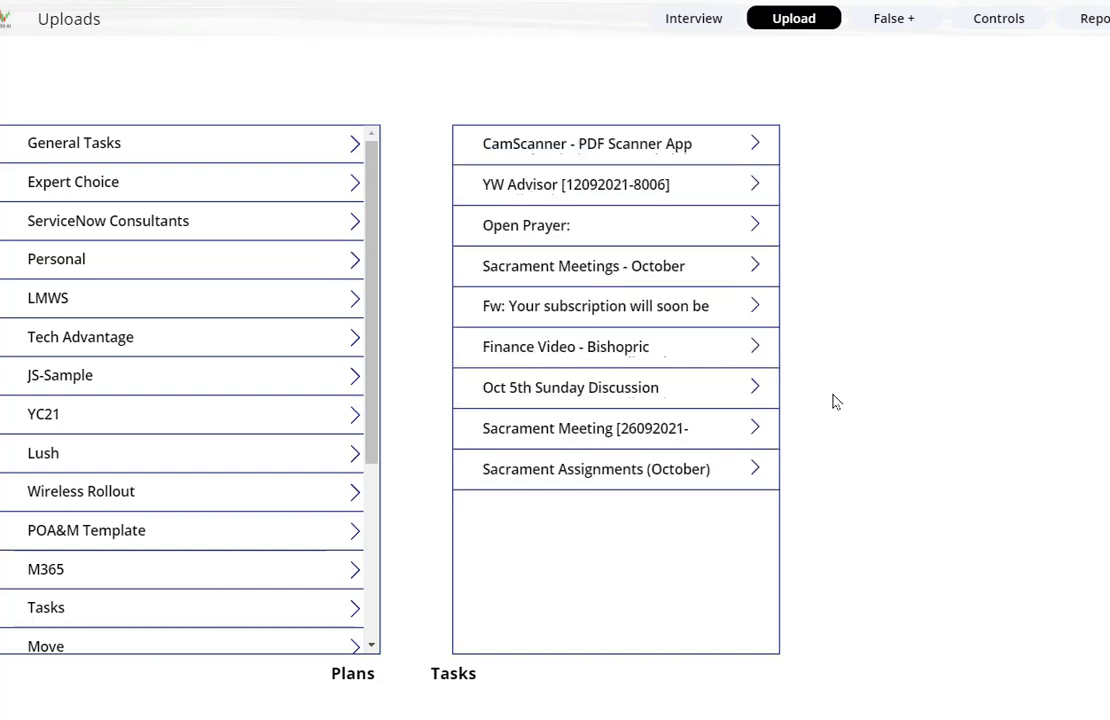
mouse_move(155, 40)
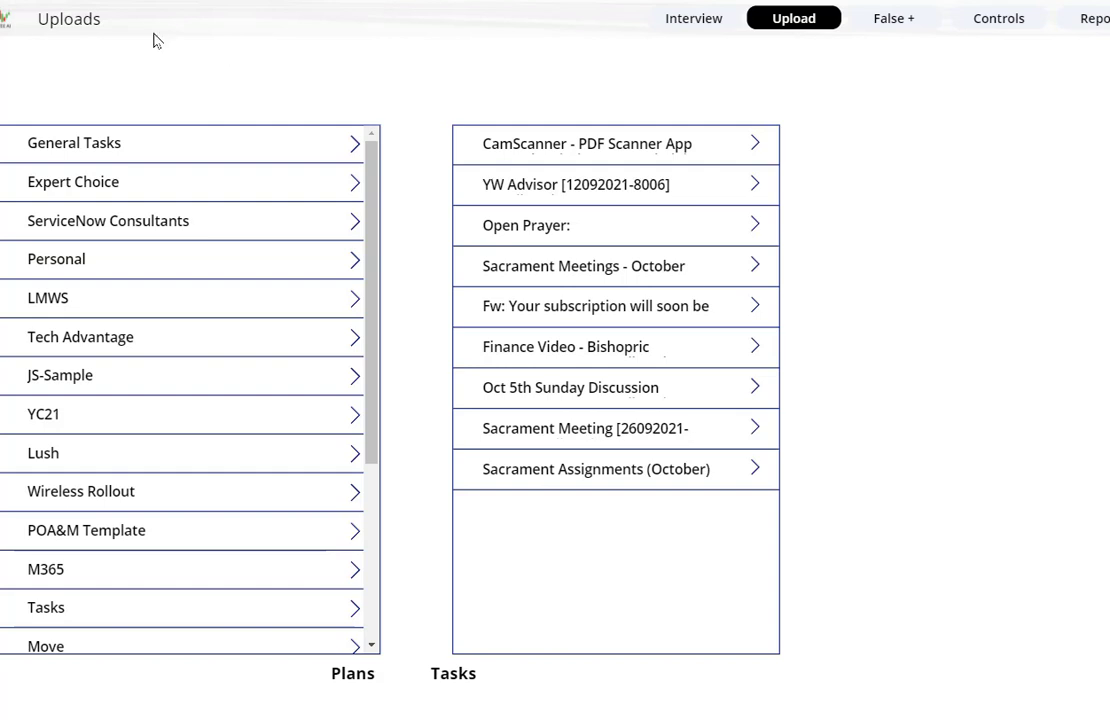
mouse_move(578, 264)
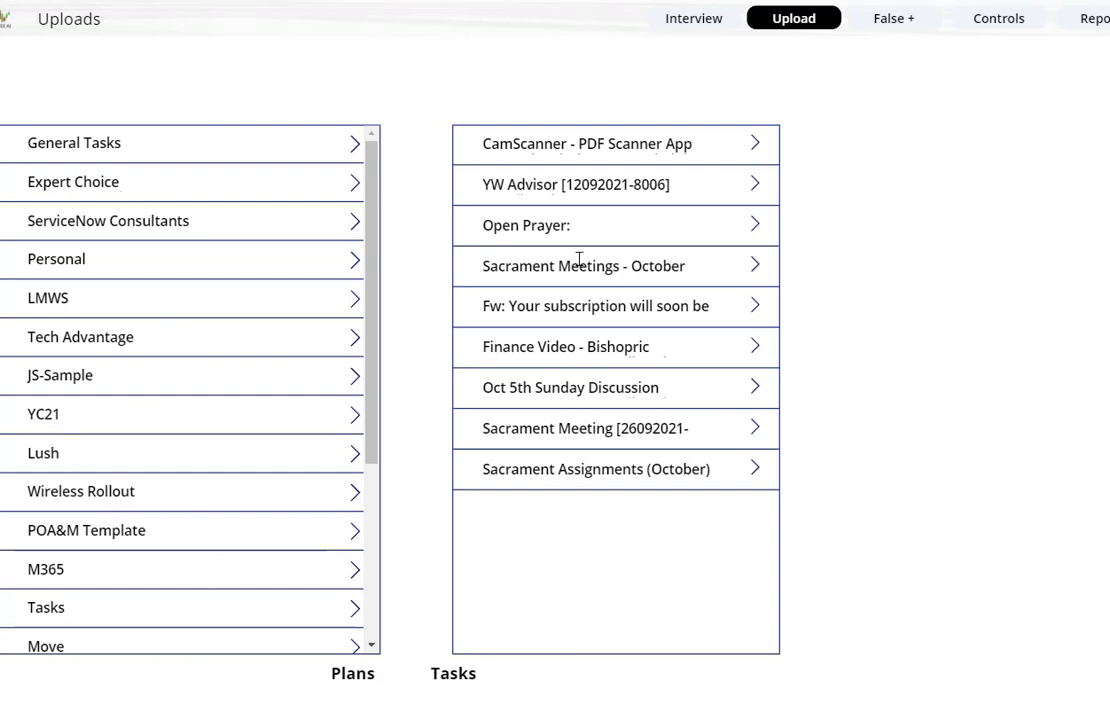
mouse_move(283, 358)
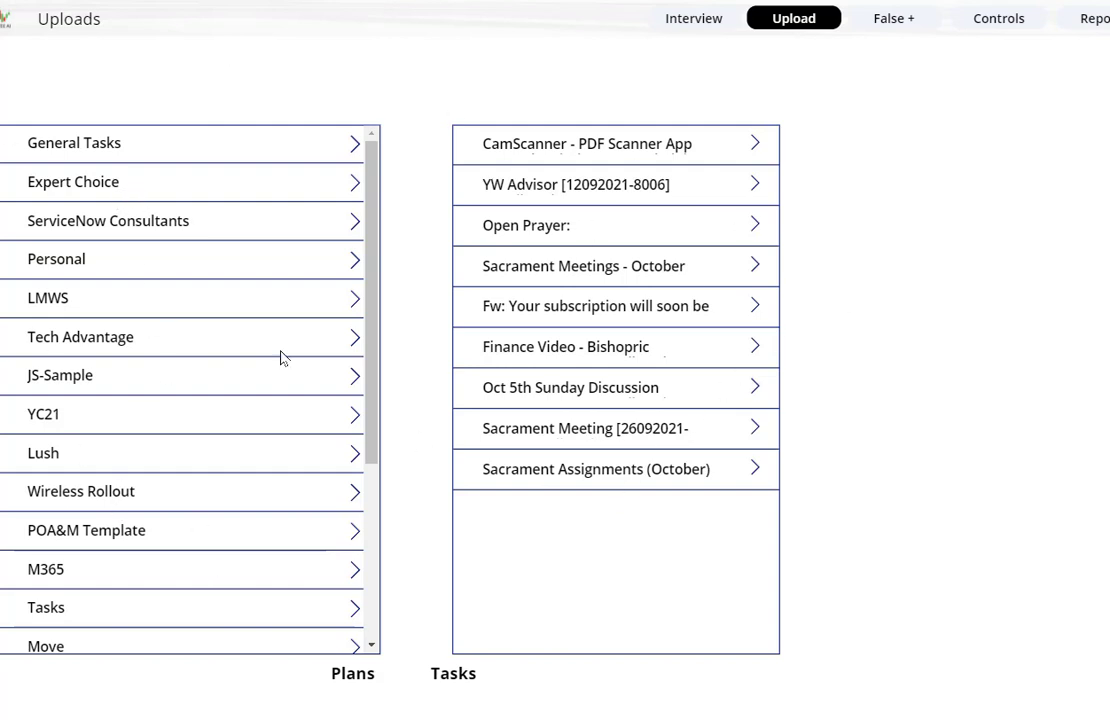
mouse_move(477, 392)
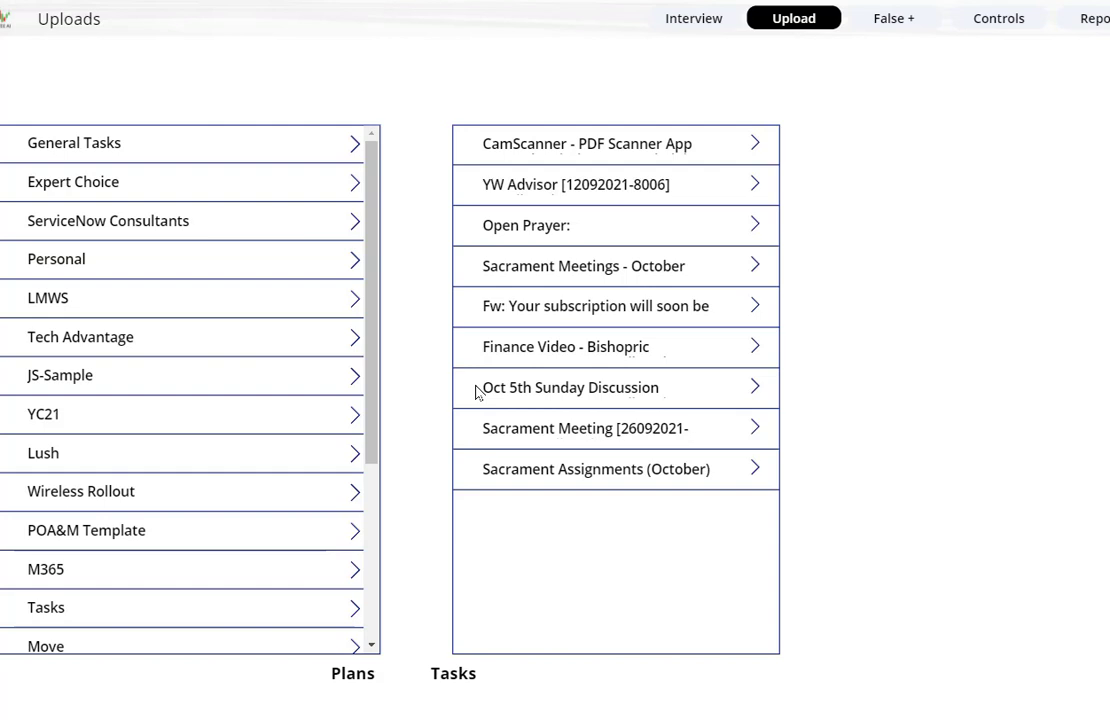
mouse_move(248, 191)
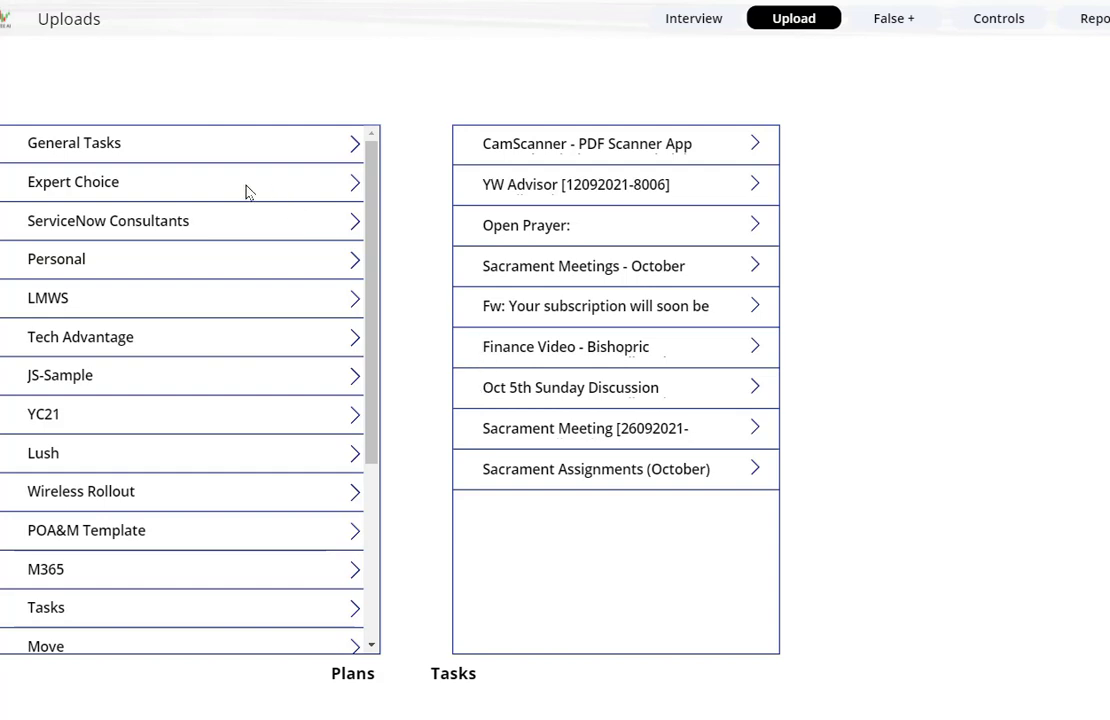
mouse_move(297, 222)
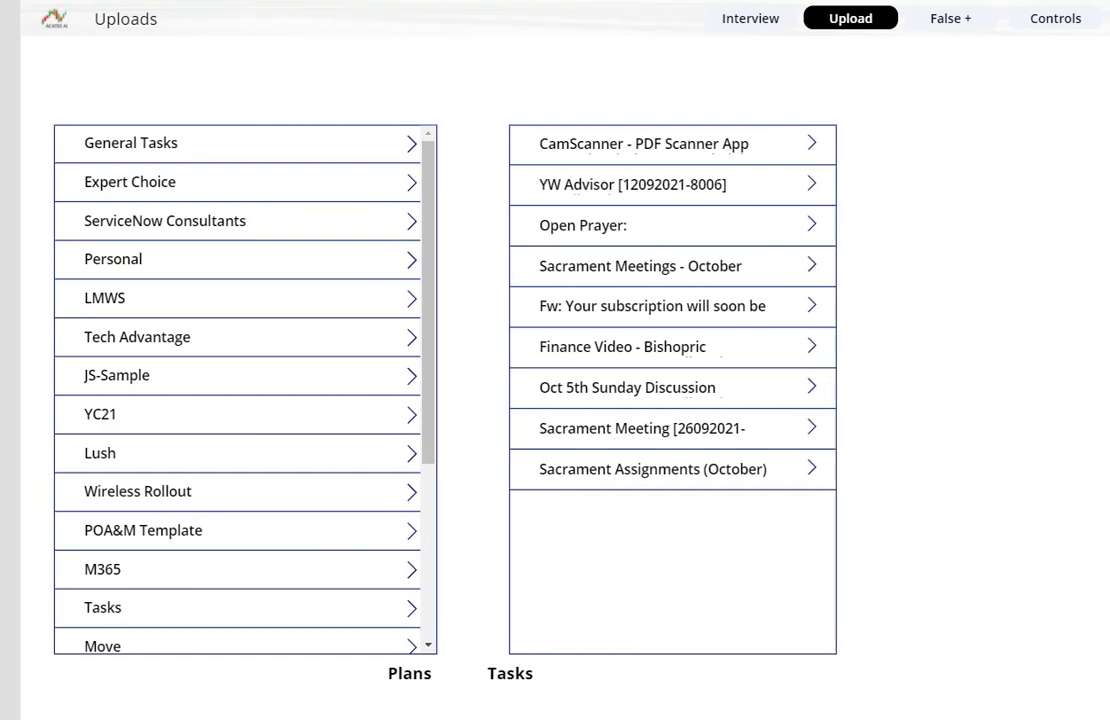
mouse_move(371, 351)
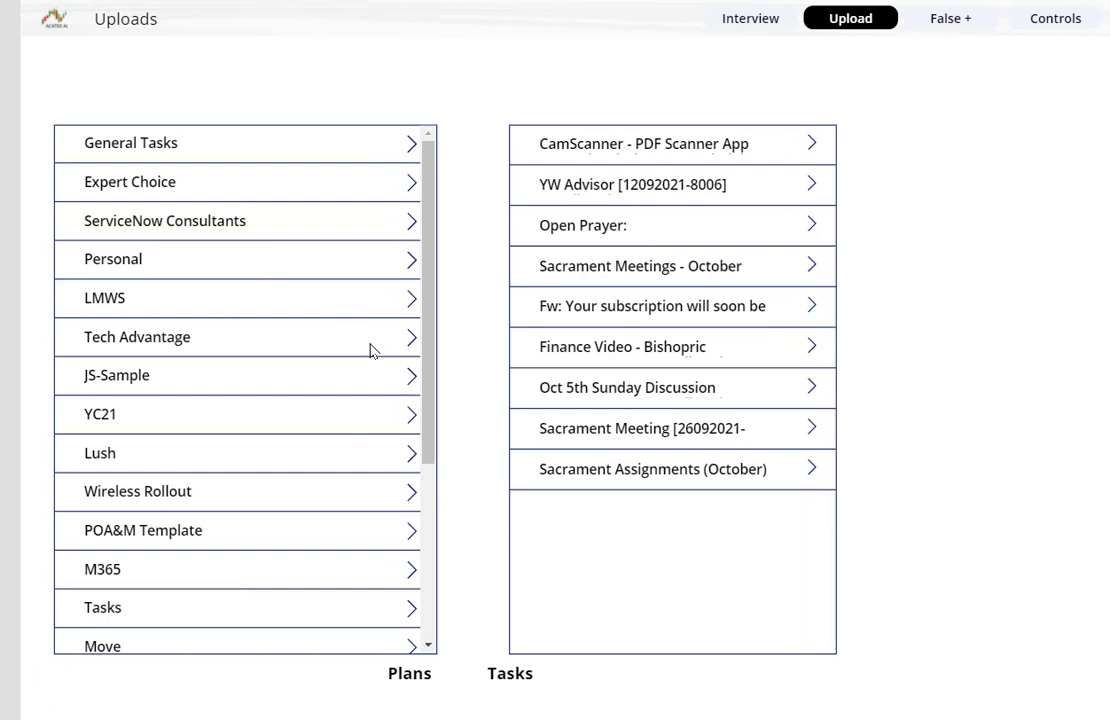
mouse_move(1057, 366)
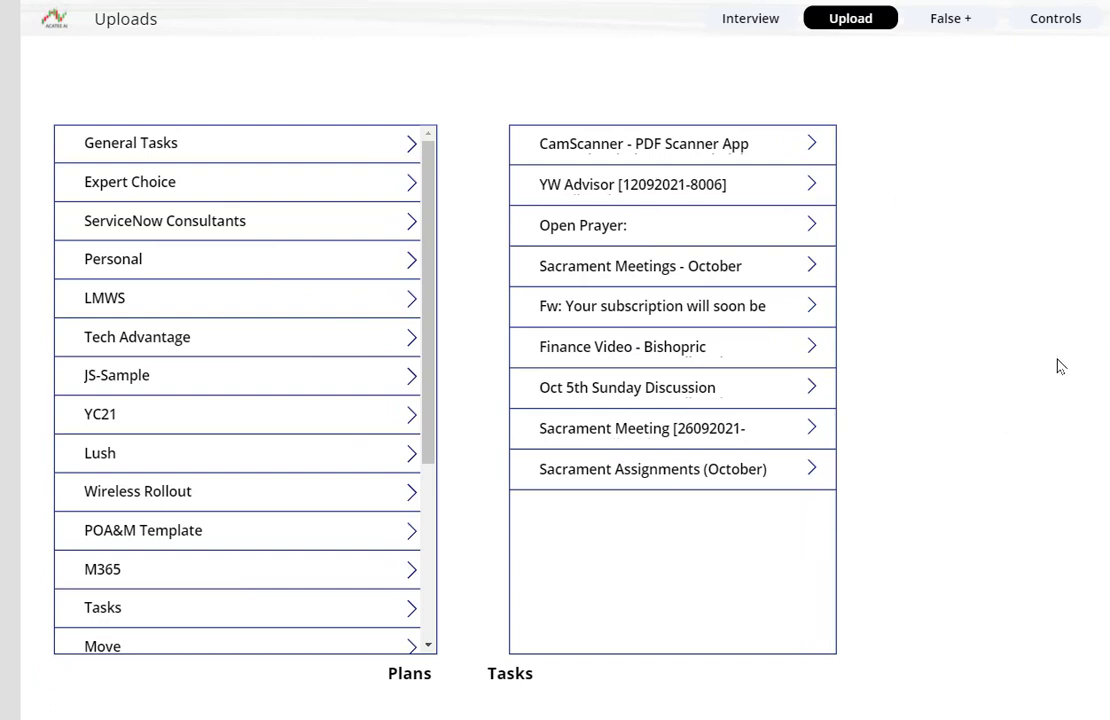
mouse_move(181, 181)
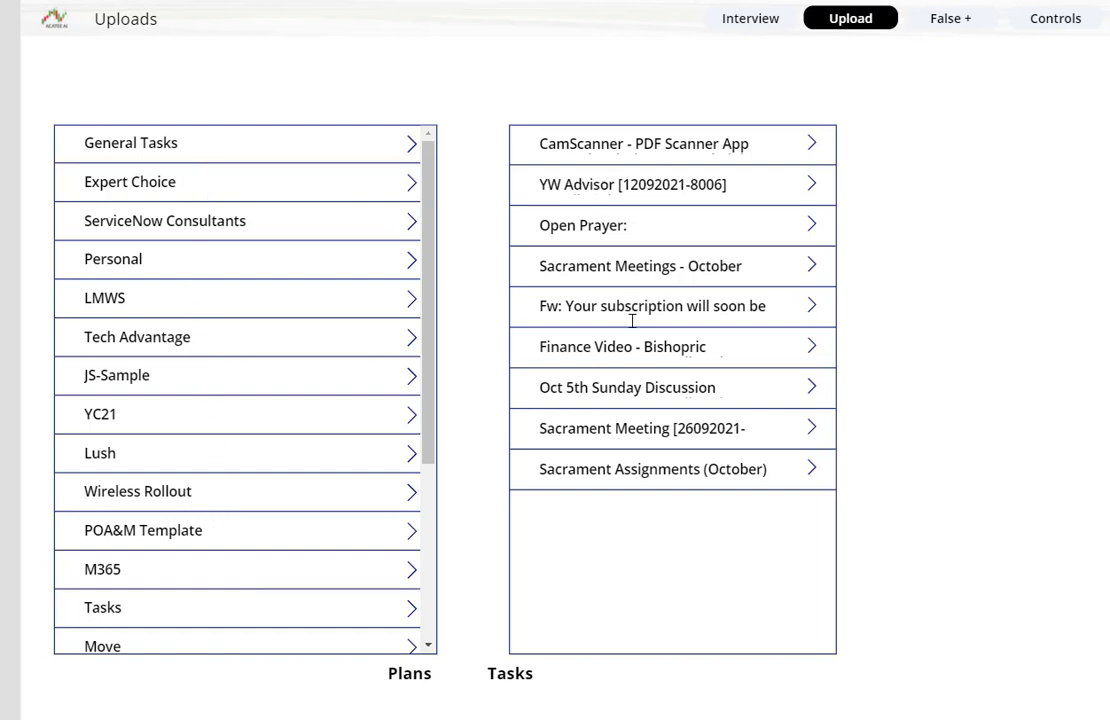
mouse_move(1044, 300)
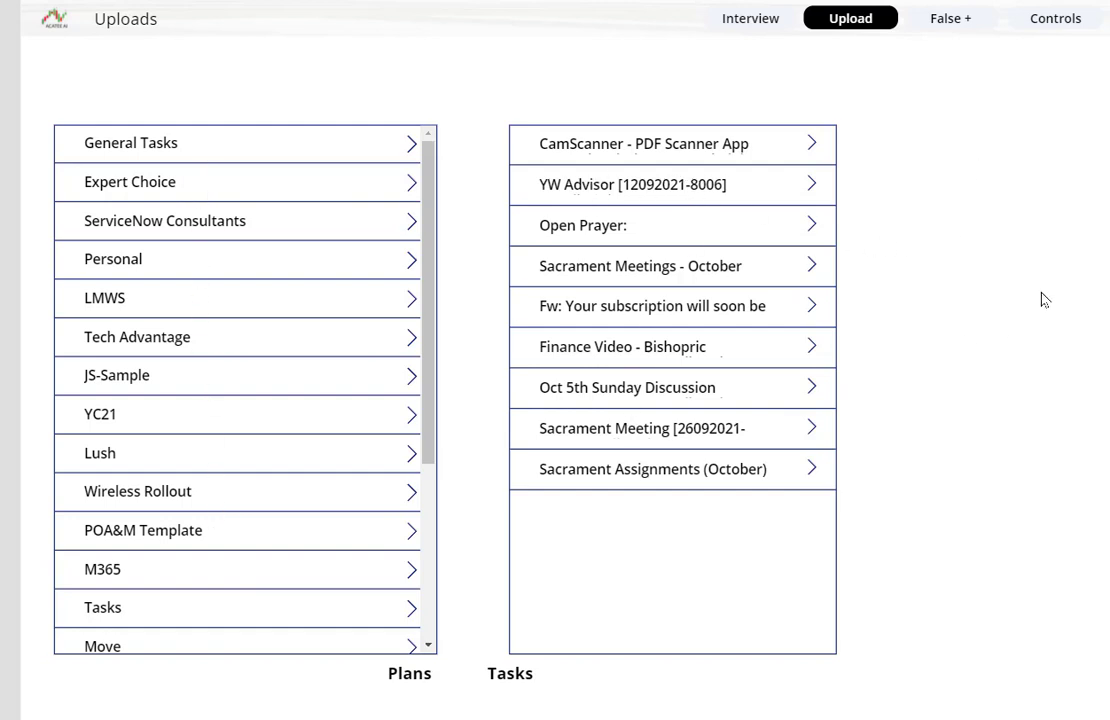
mouse_move(1060, 189)
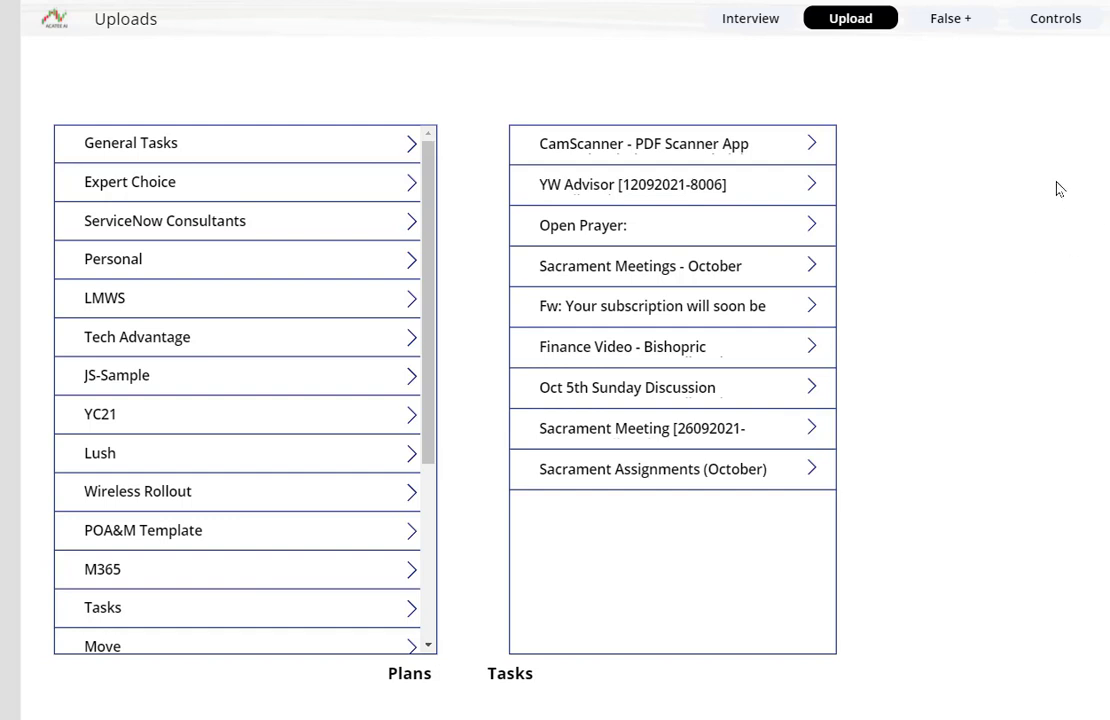
mouse_move(630, 170)
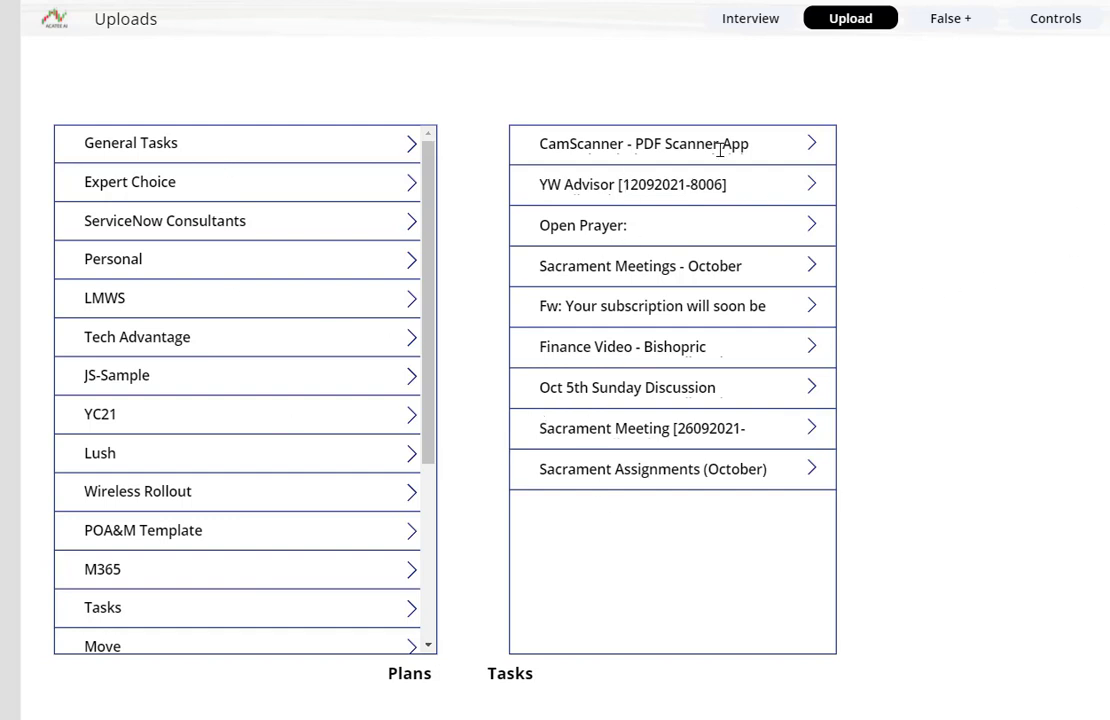
mouse_move(1000, 258)
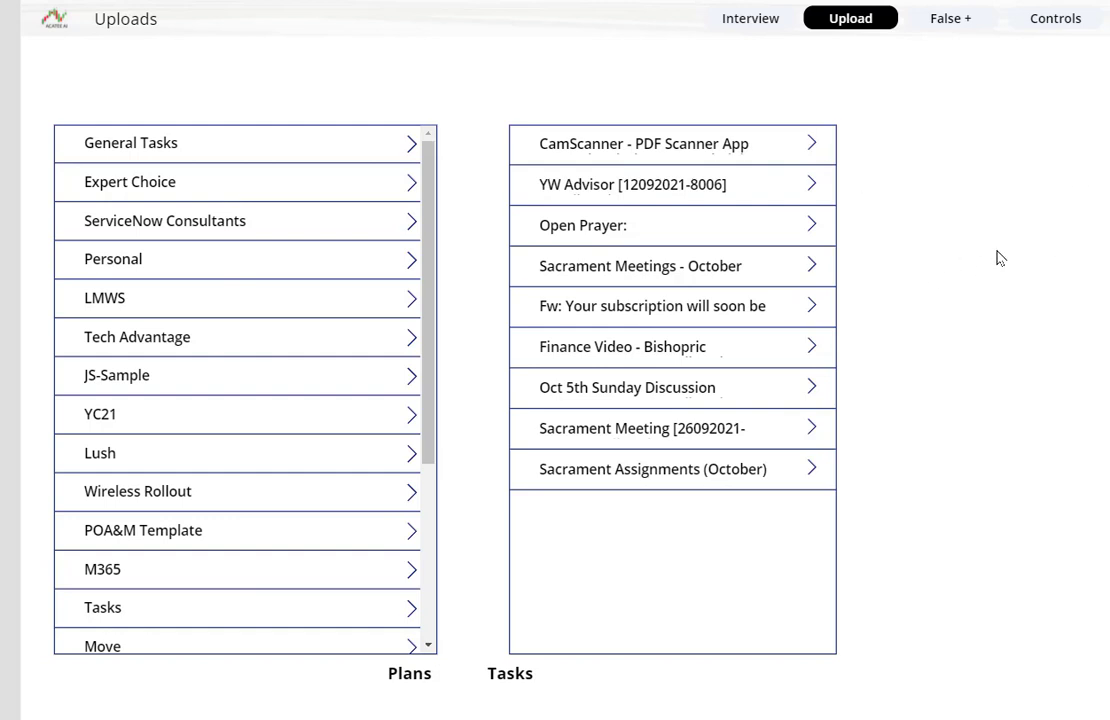
mouse_move(929, 280)
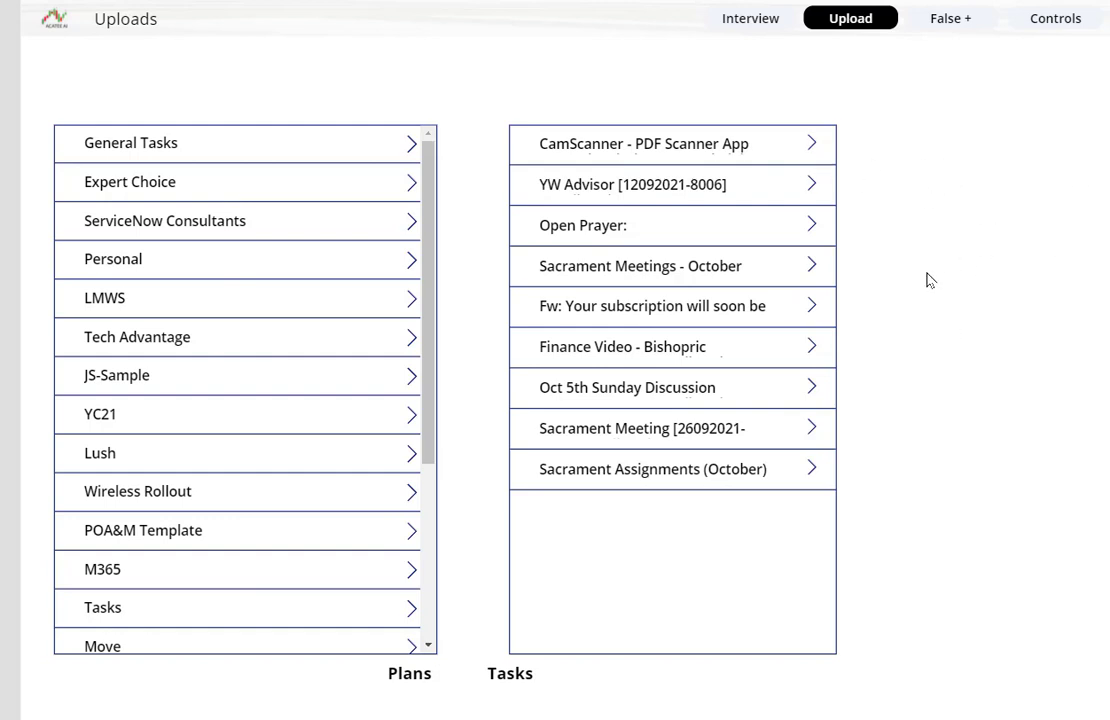
mouse_move(904, 340)
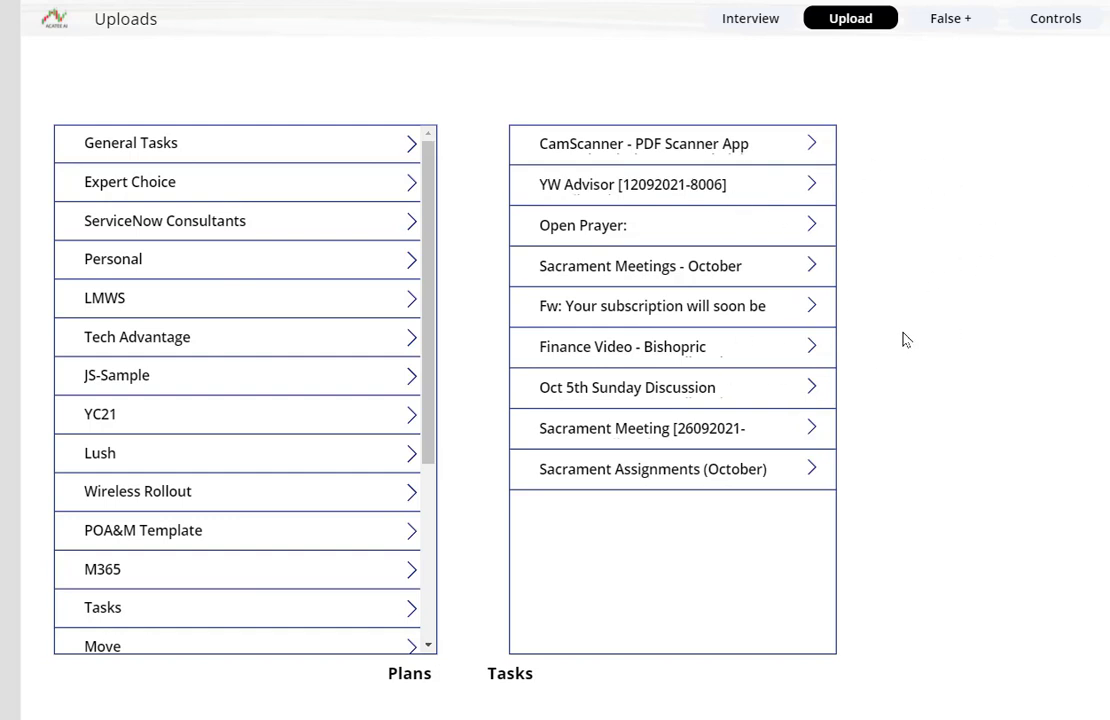